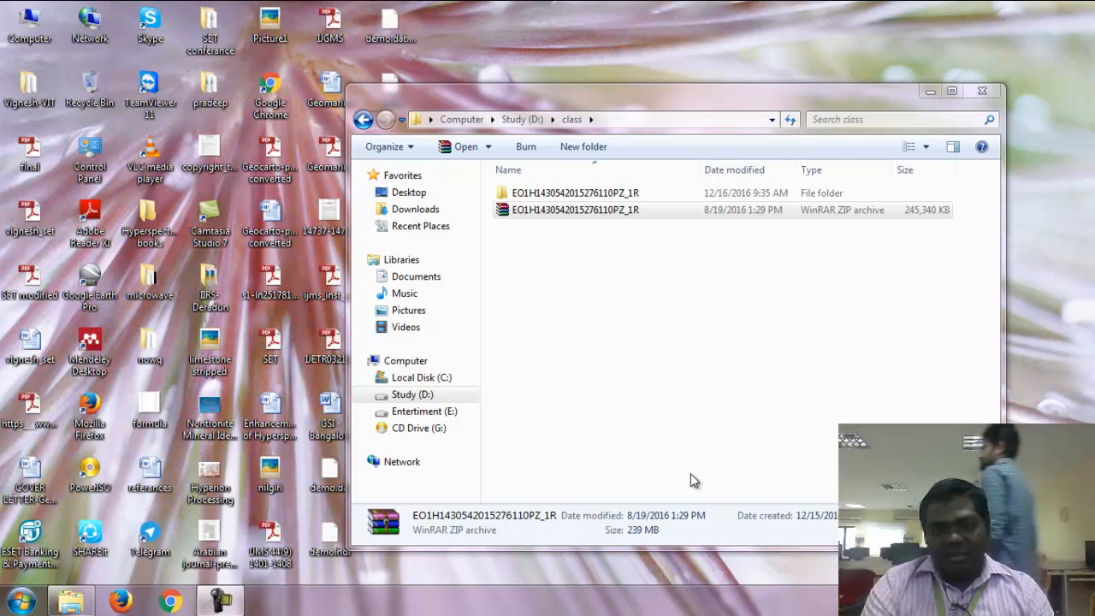
mouse_move(496, 496)
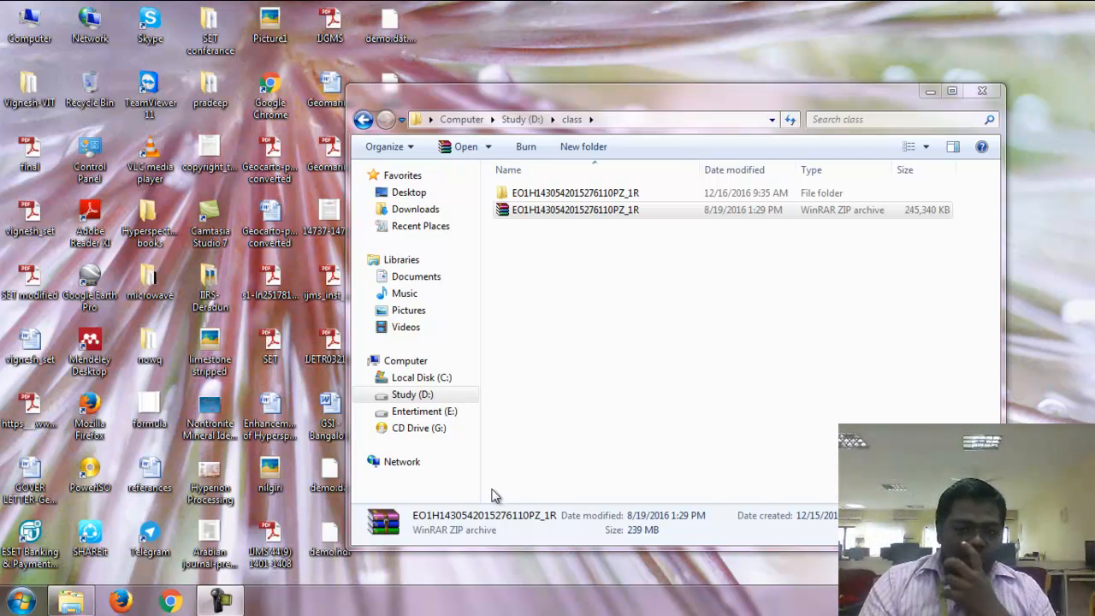
mouse_move(673, 443)
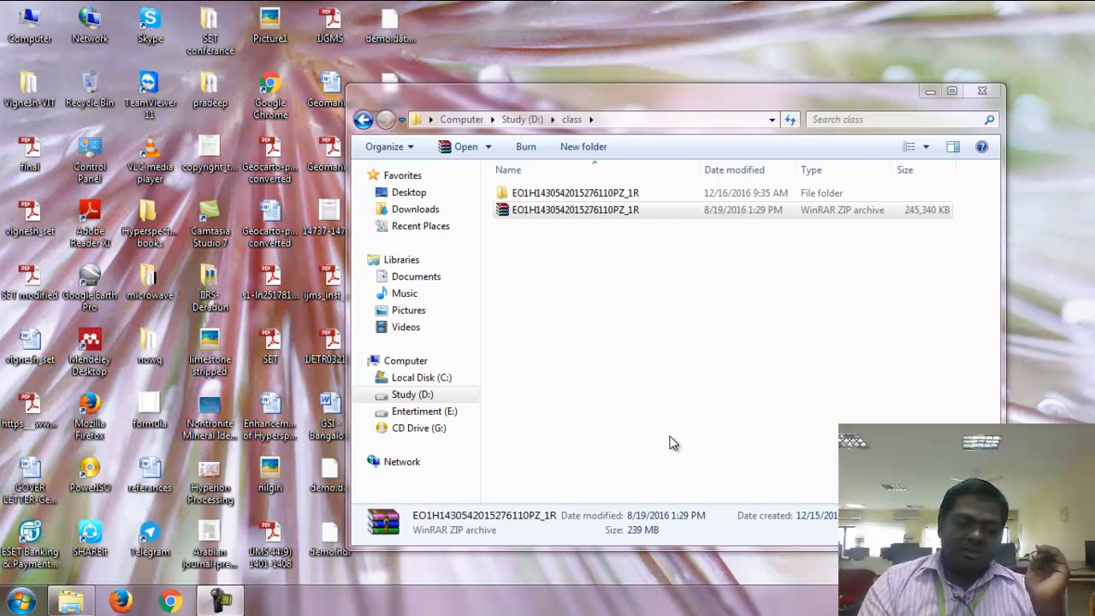
- Launch ENVI Classic 5.3 from the Windows Start menu
left_click(12, 600)
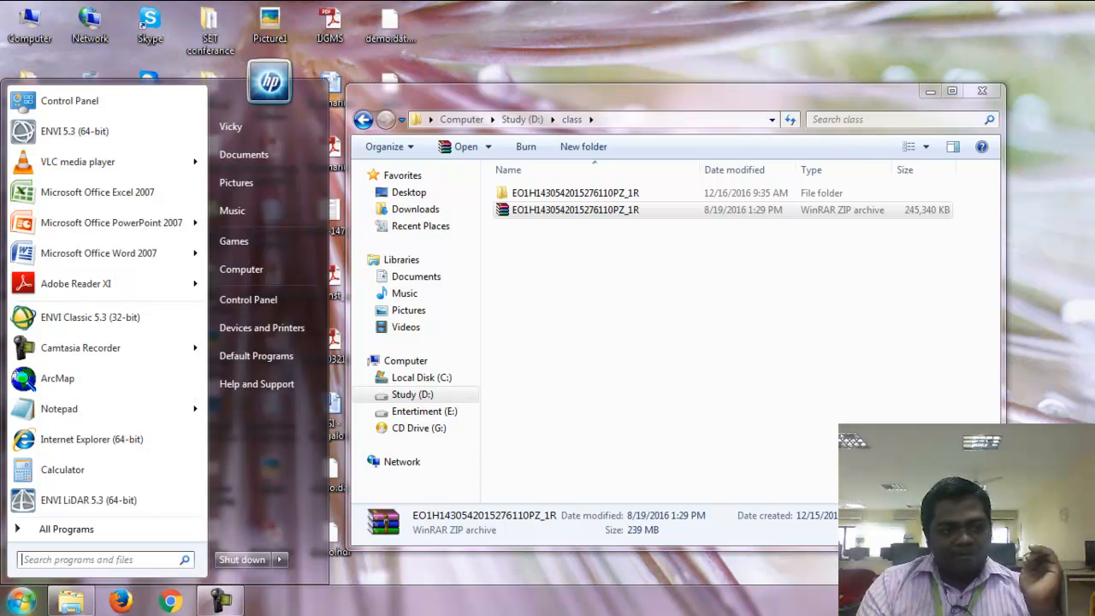
mouse_move(77, 408)
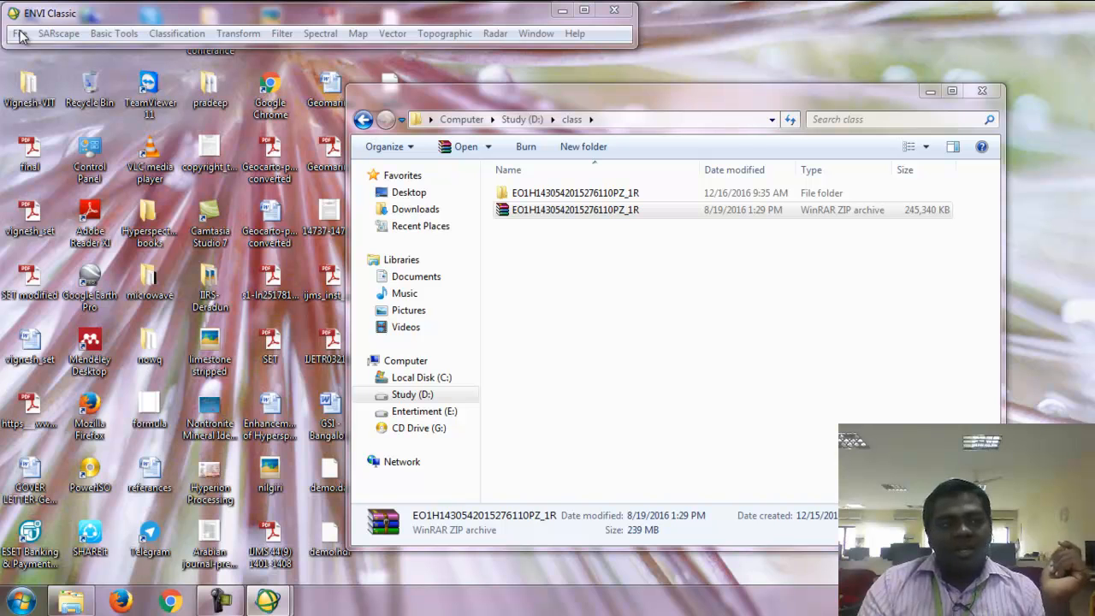
- Load the Hyperion .L1R scene from D:\class as an EO-1 HDF file into the band list
left_click(17, 33)
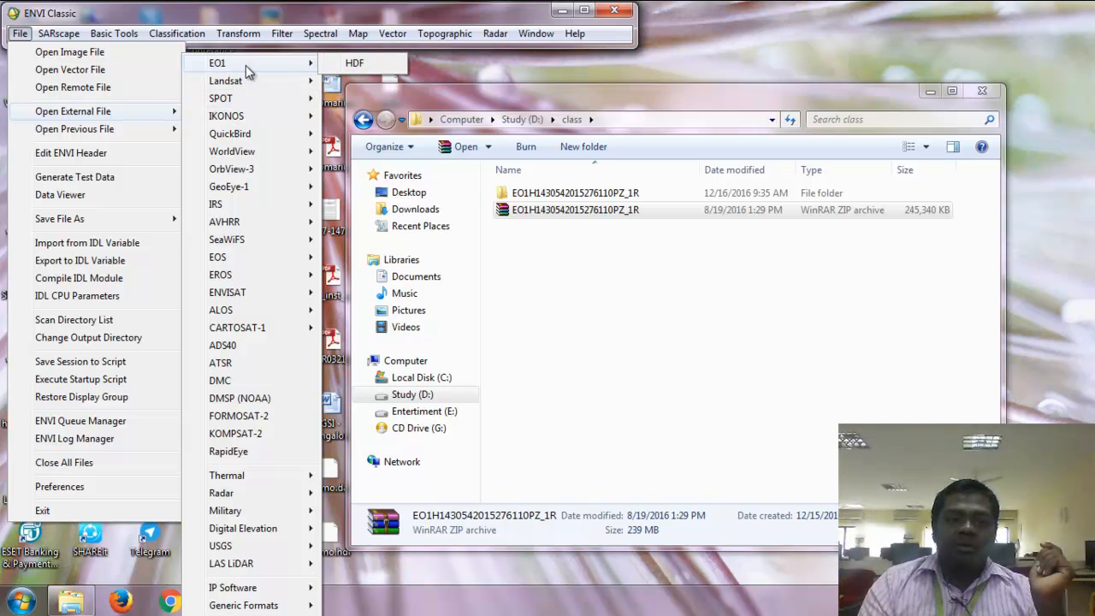
mouse_move(354, 63)
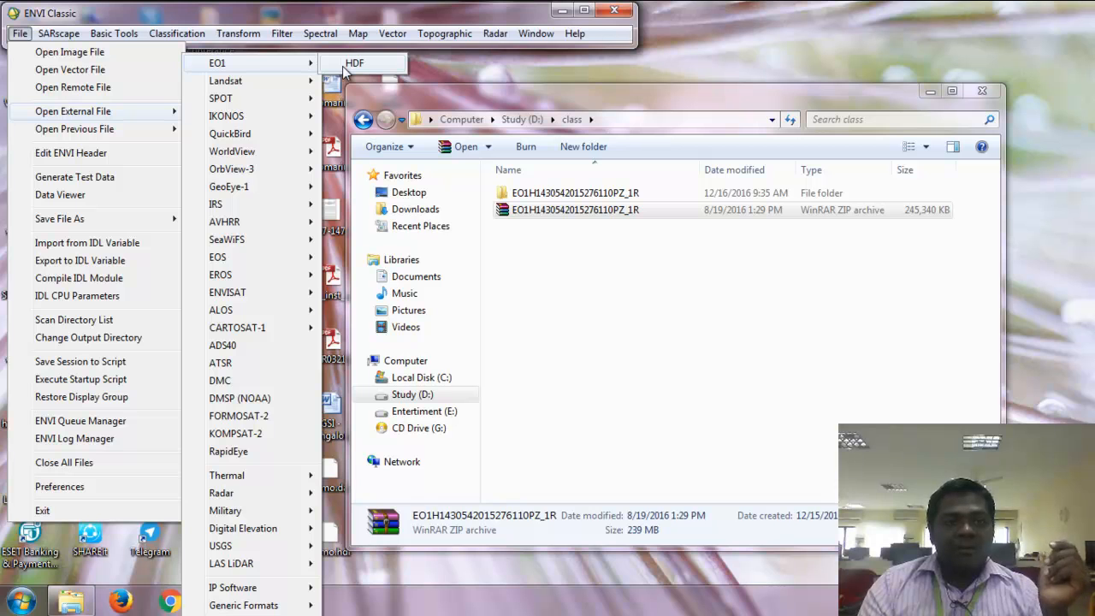
left_click(354, 62)
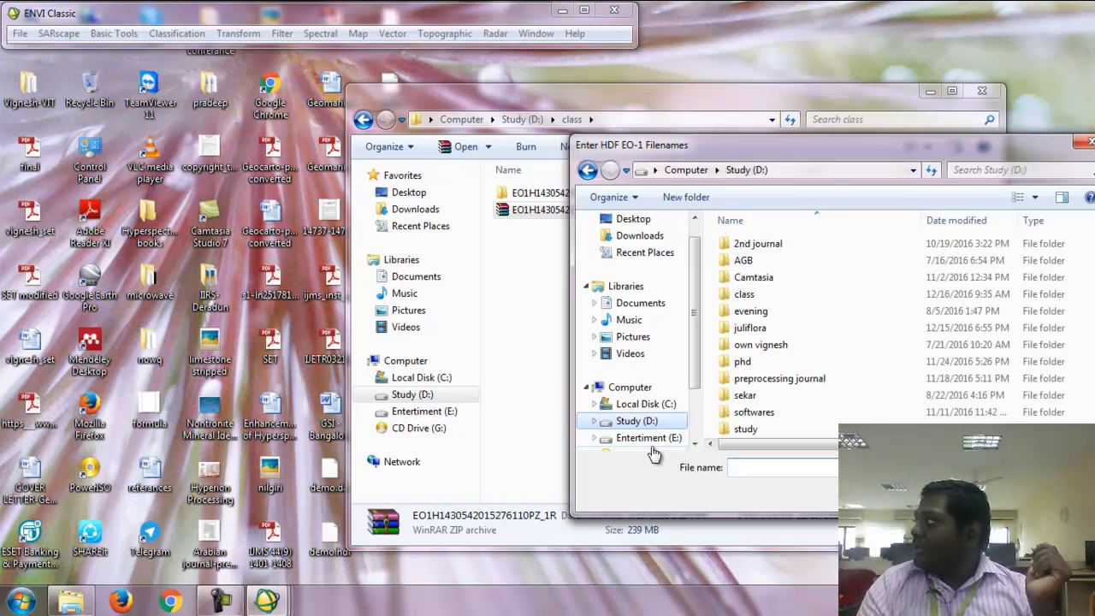
mouse_move(774, 300)
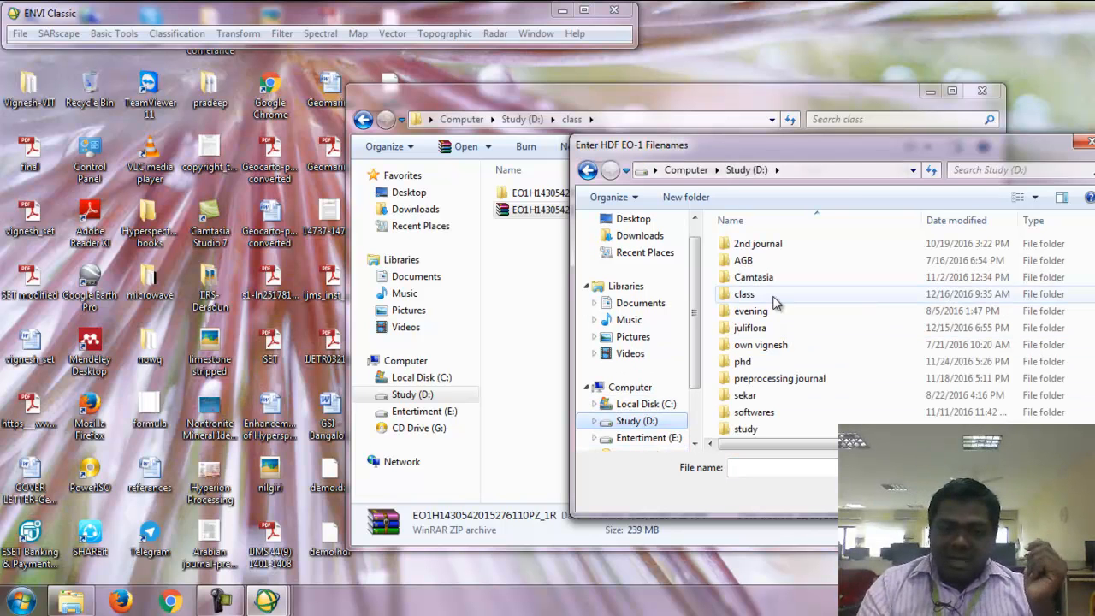
double_click(743, 293)
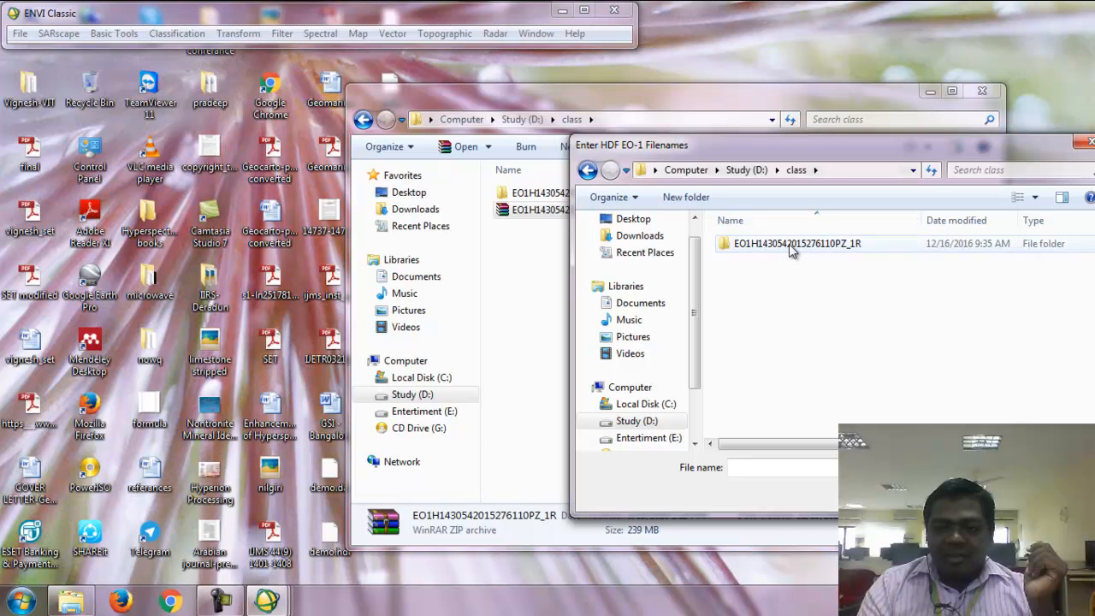
double_click(795, 242)
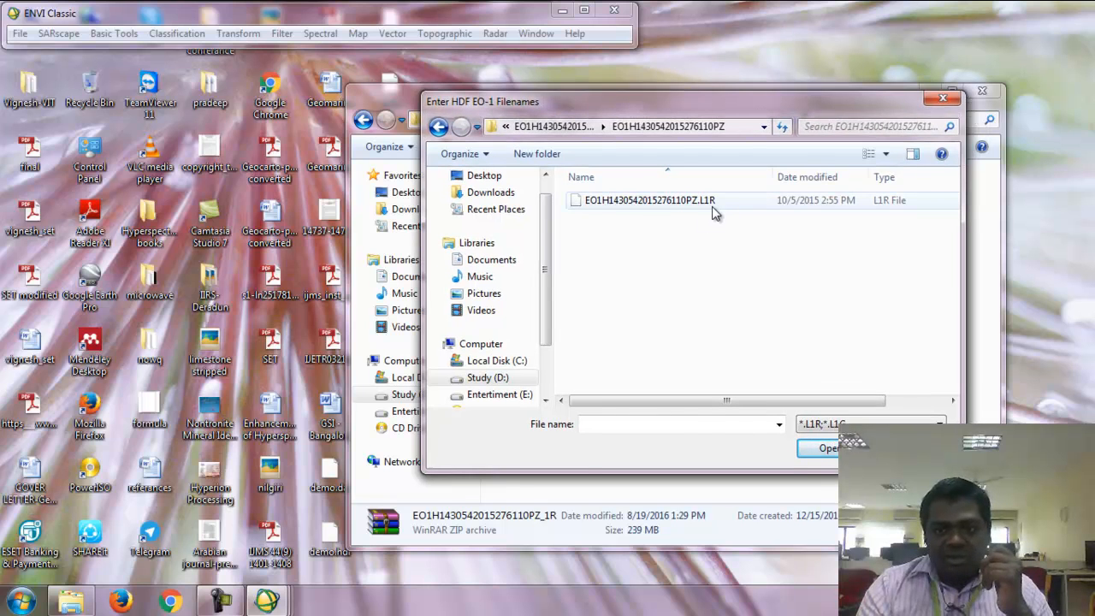
left_click(650, 199)
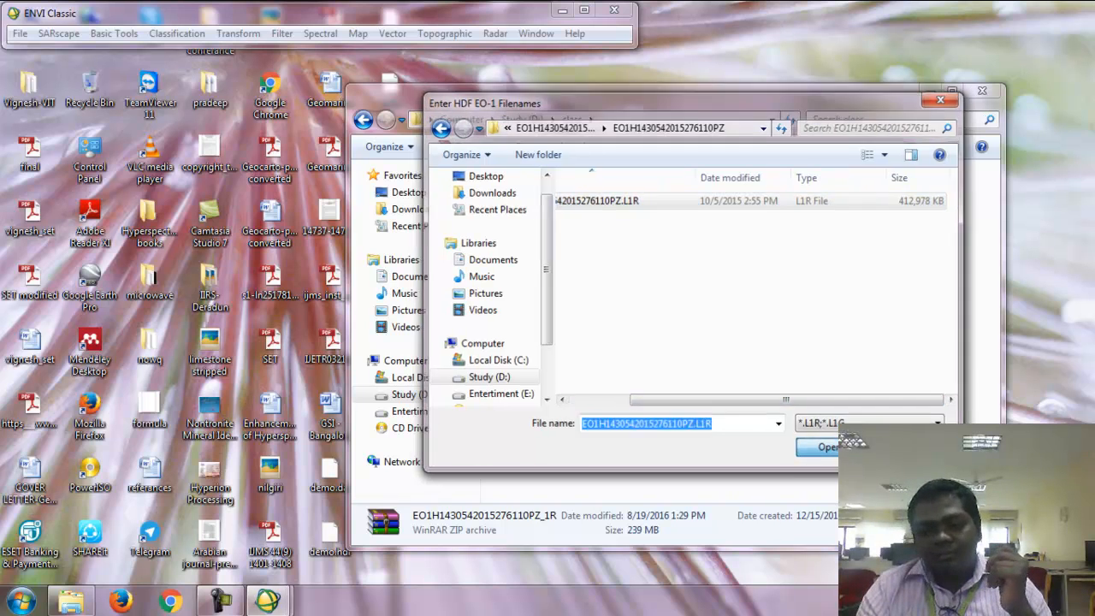
left_click(823, 447)
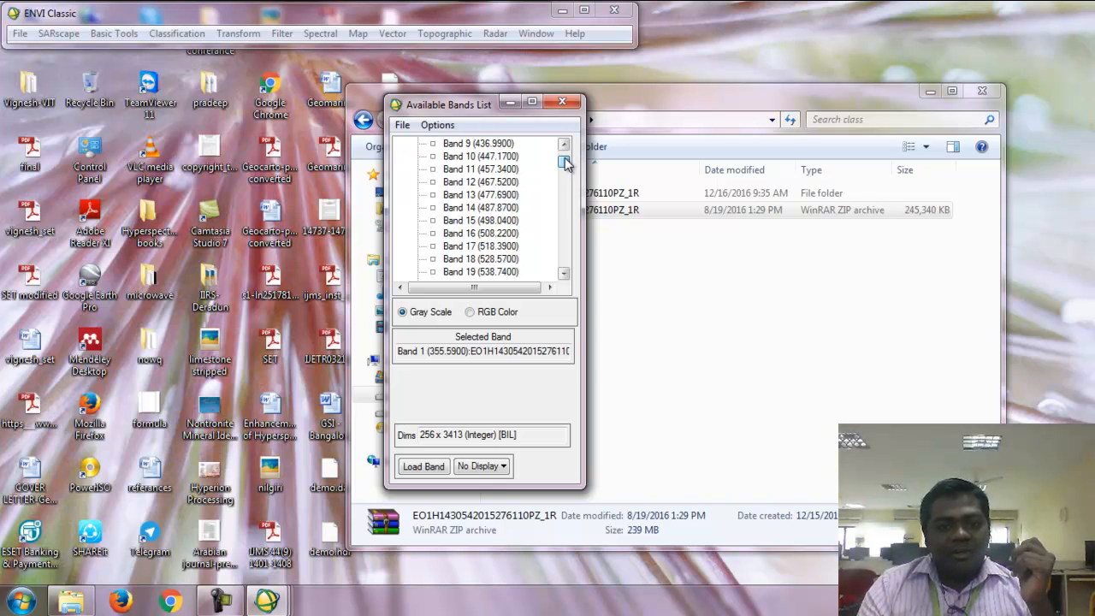
- Display the Hyperion scene as a true-colour composite (bands 29, 20, 11)
left_click(564, 218)
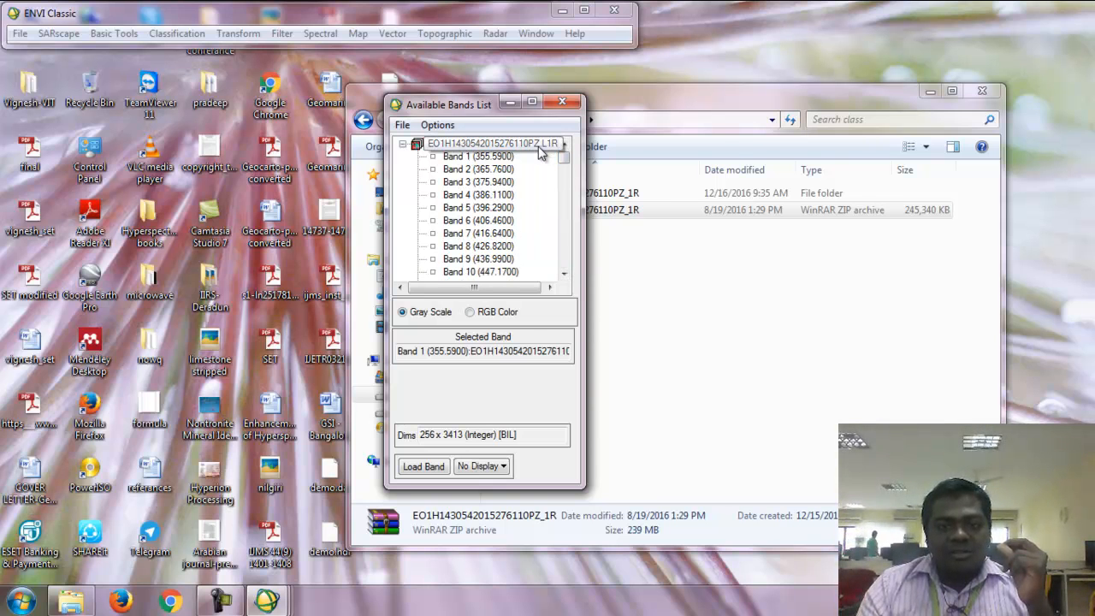
right_click(483, 143)
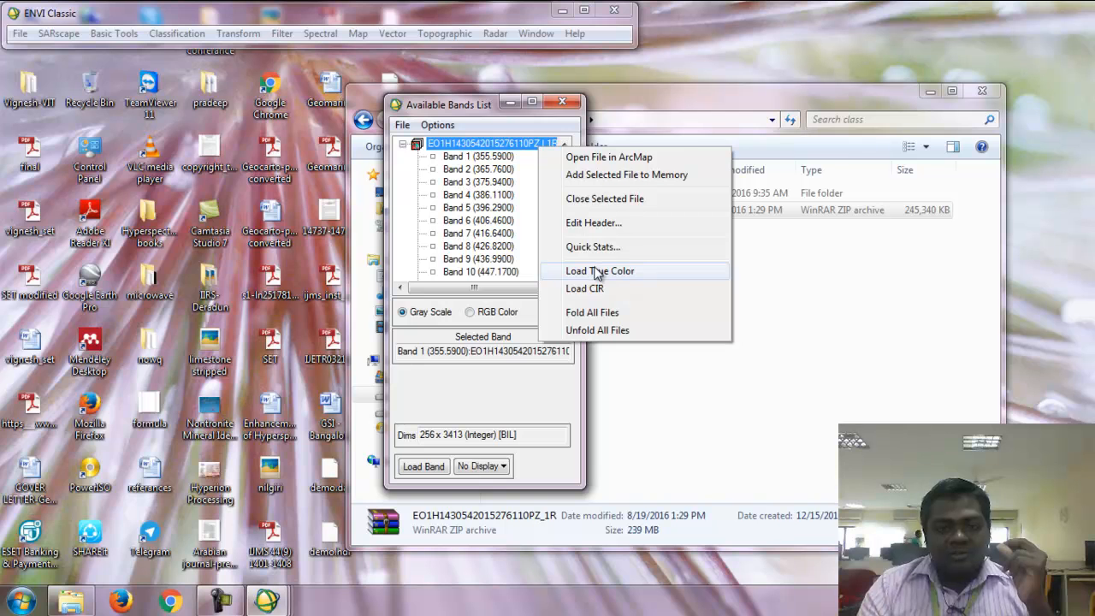
left_click(598, 270)
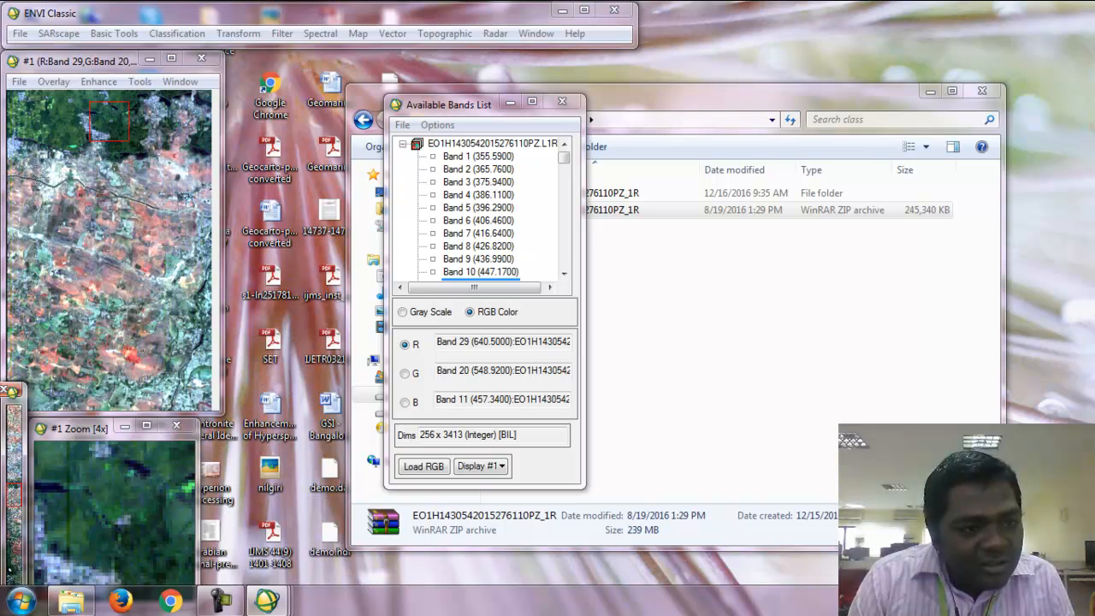
mouse_move(218, 267)
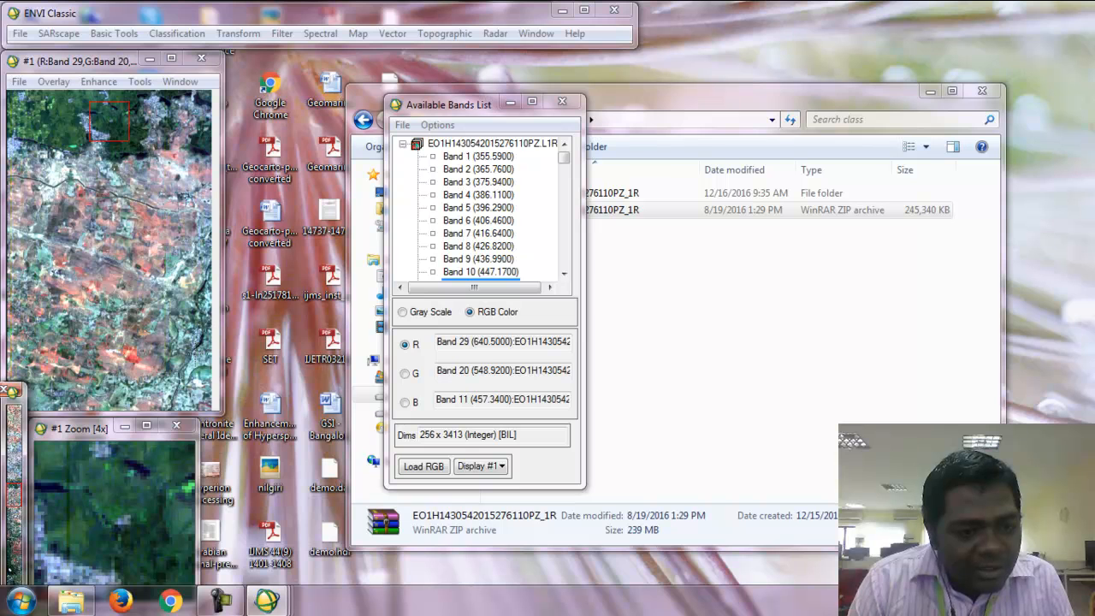
mouse_move(409, 219)
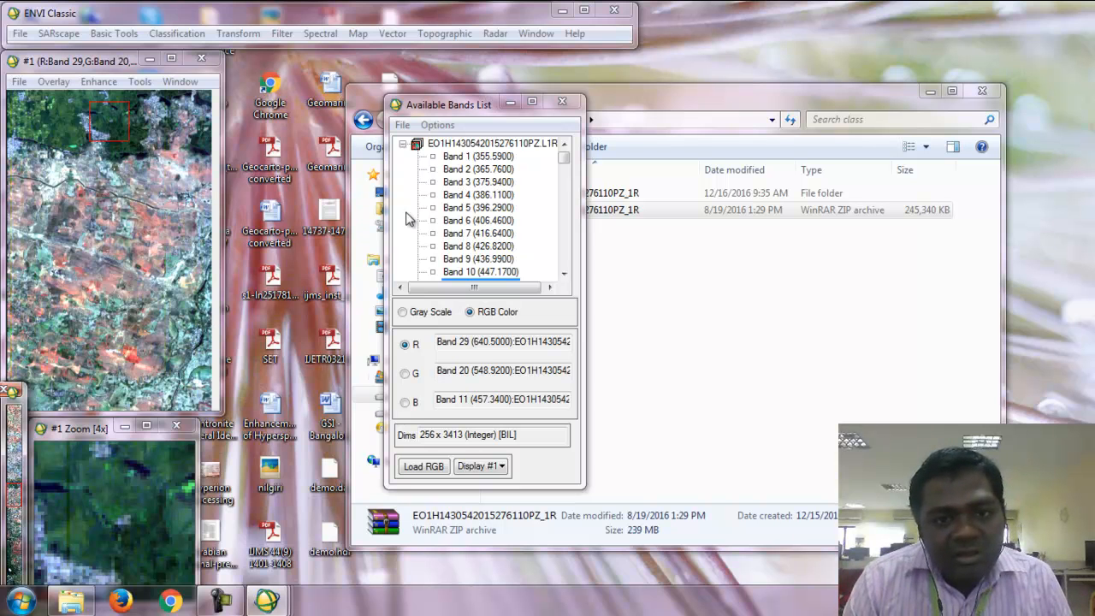
- Display the first Hyperion bands in grayscale, which appear blank
left_click(466, 156)
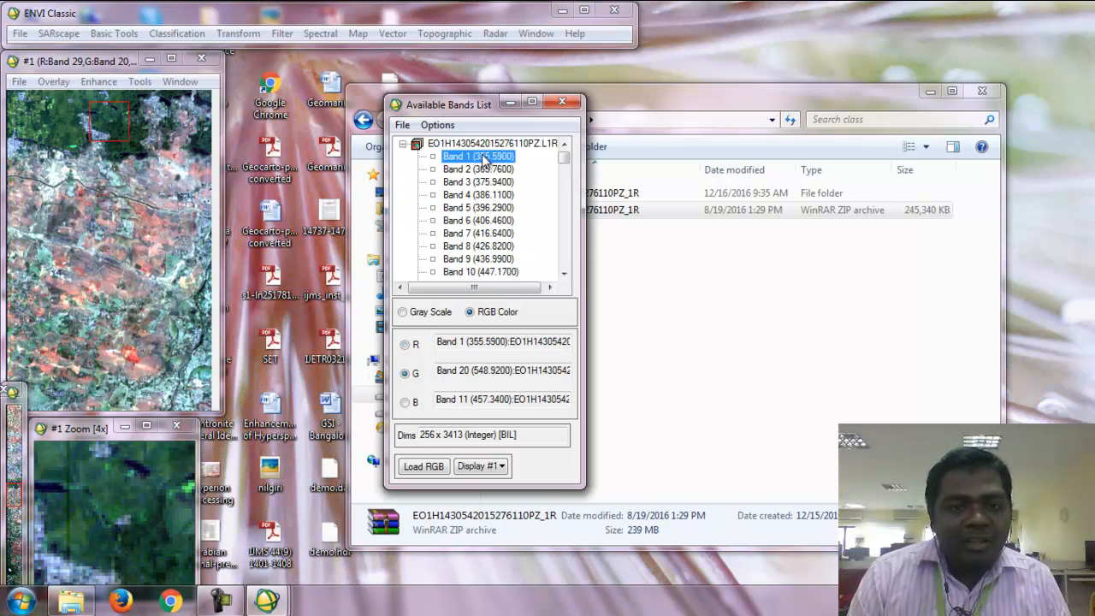
mouse_move(506, 158)
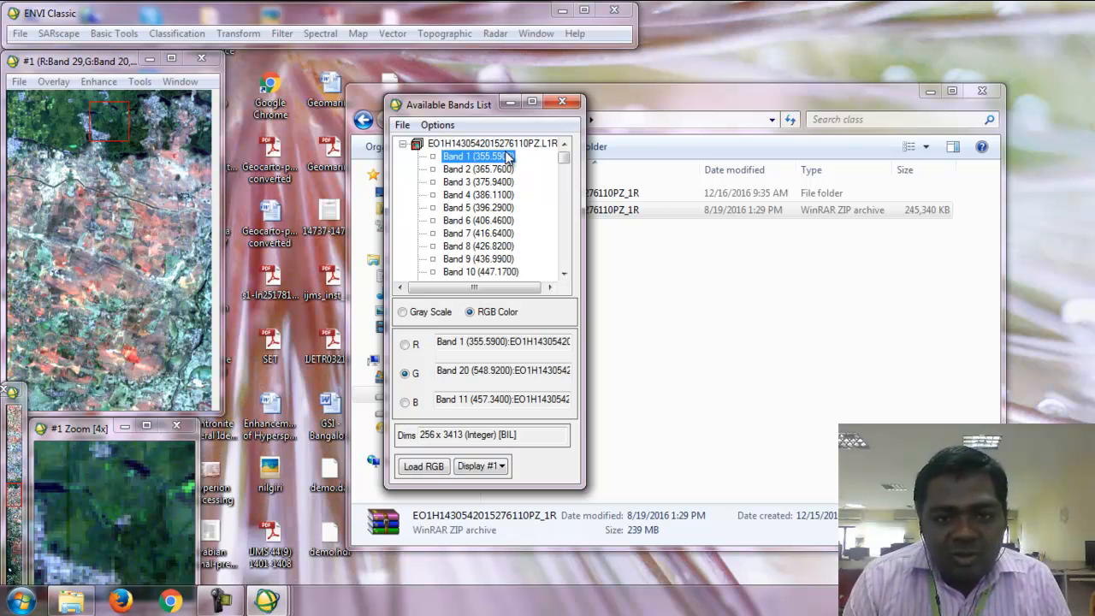
mouse_move(409, 314)
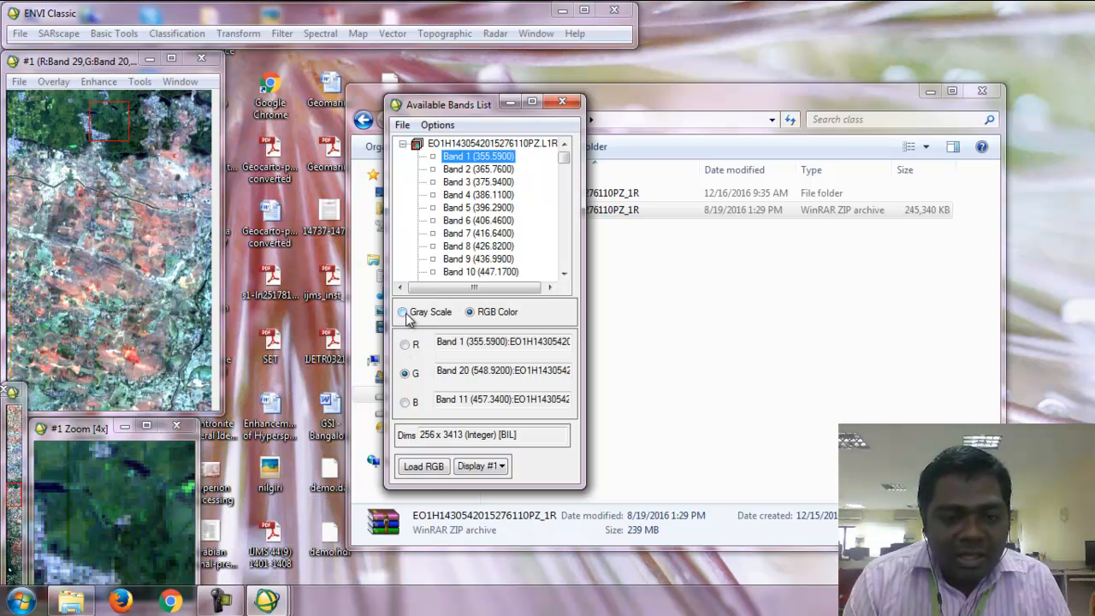
left_click(402, 311)
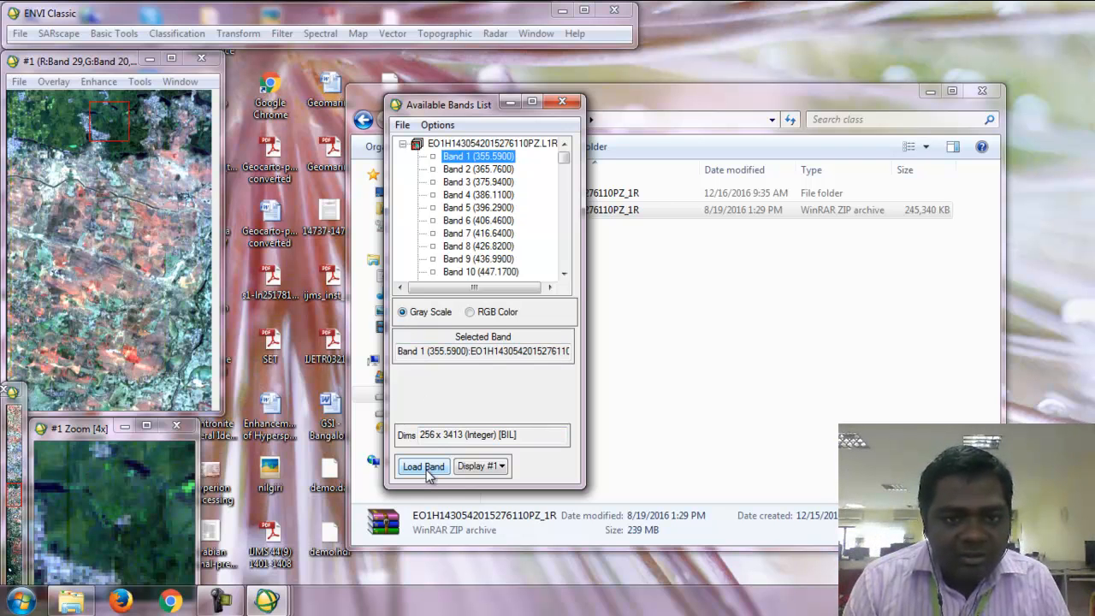
left_click(423, 466)
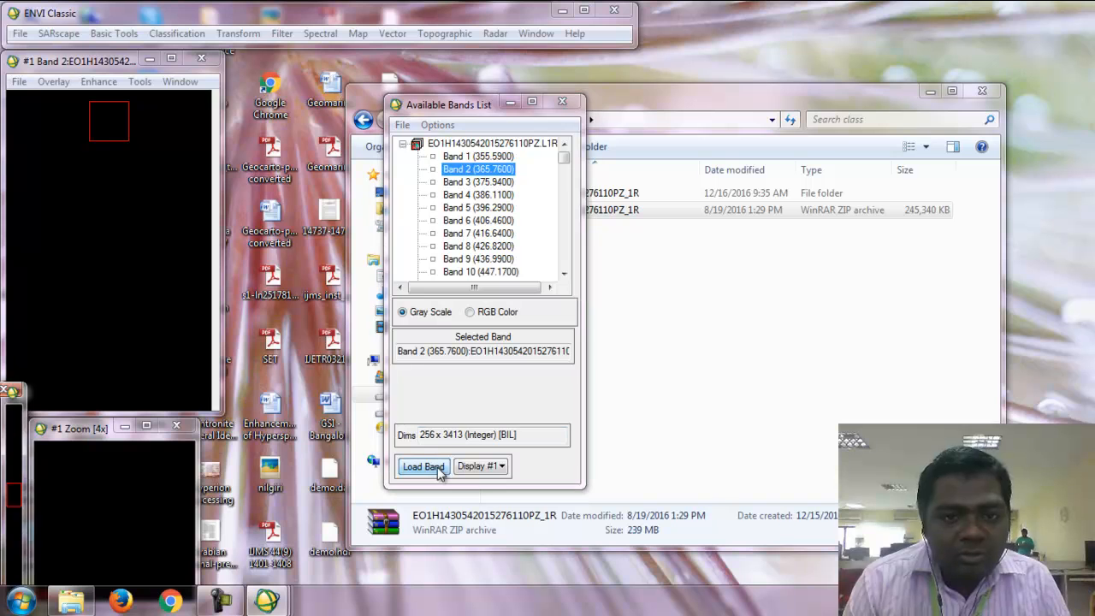
left_click(478, 181)
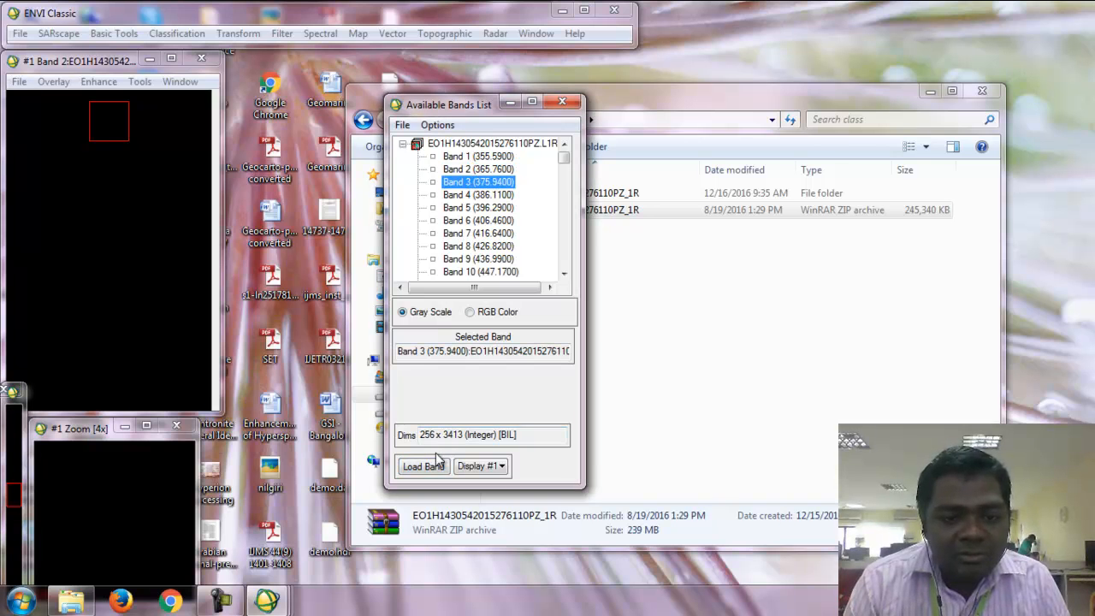
- Display band 7 and then band 8 of the scene in grayscale
left_click(477, 233)
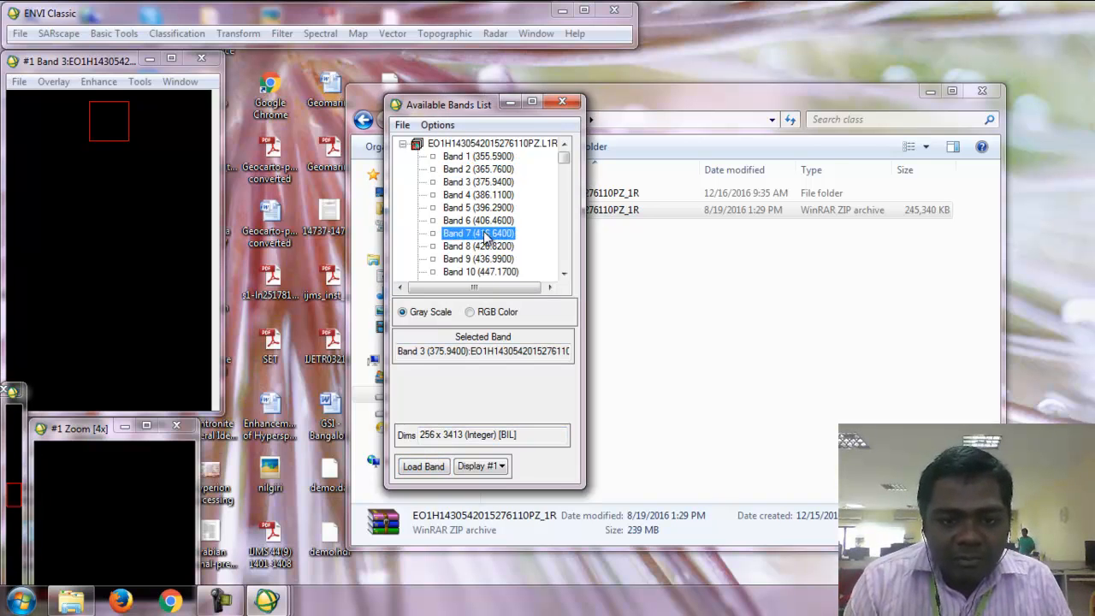
left_click(479, 233)
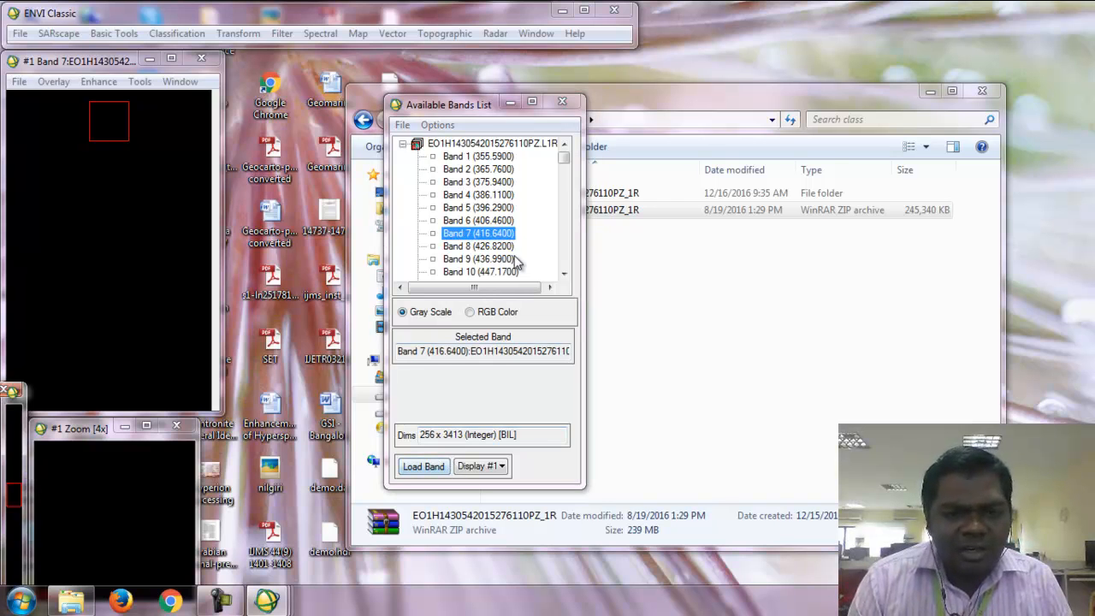
left_click(477, 246)
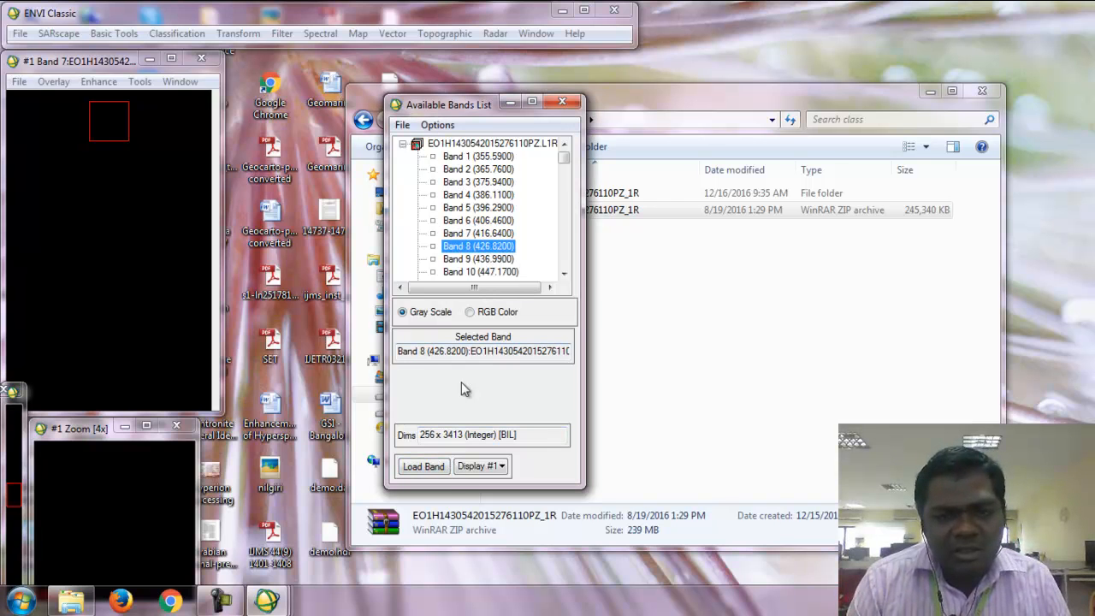
left_click(422, 466)
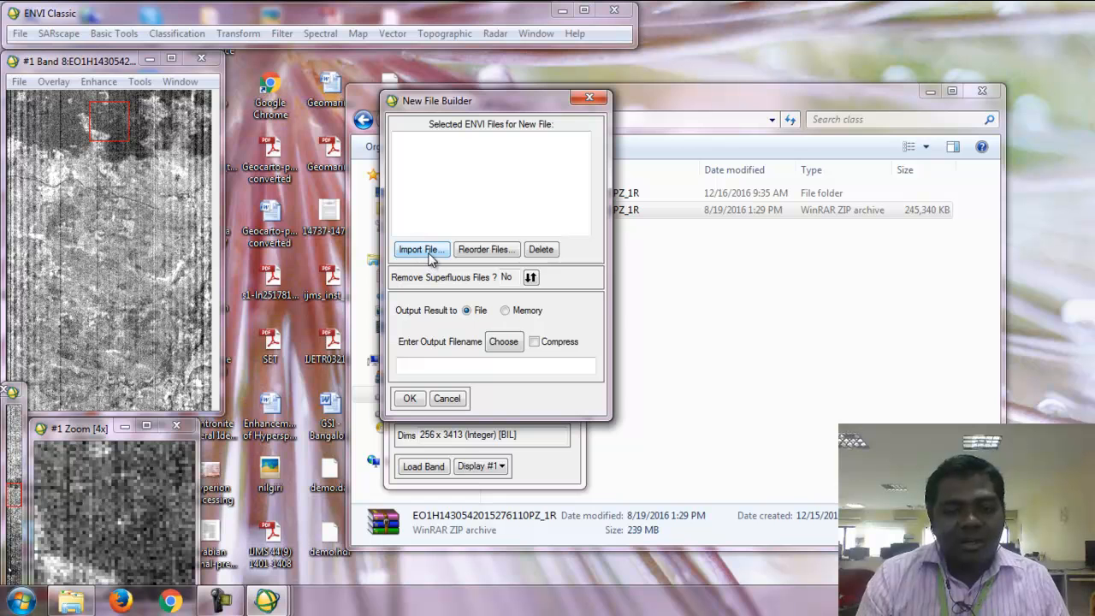
- Import the L1R scene and set its spatial subset to all 256 samples, lines 1294–1693 (400 lines)
left_click(420, 249)
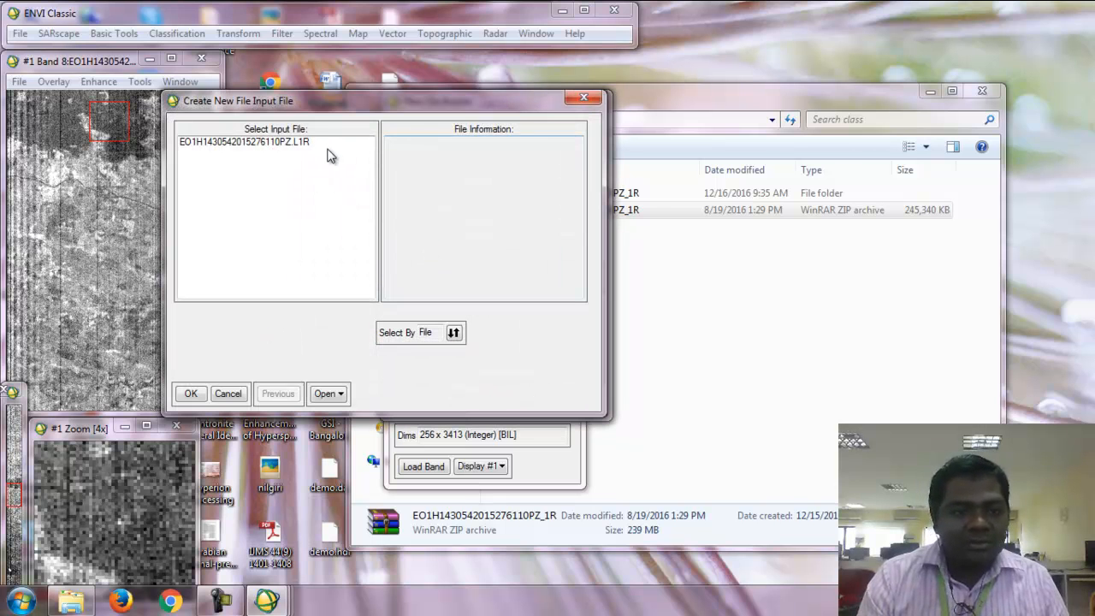
left_click(244, 141)
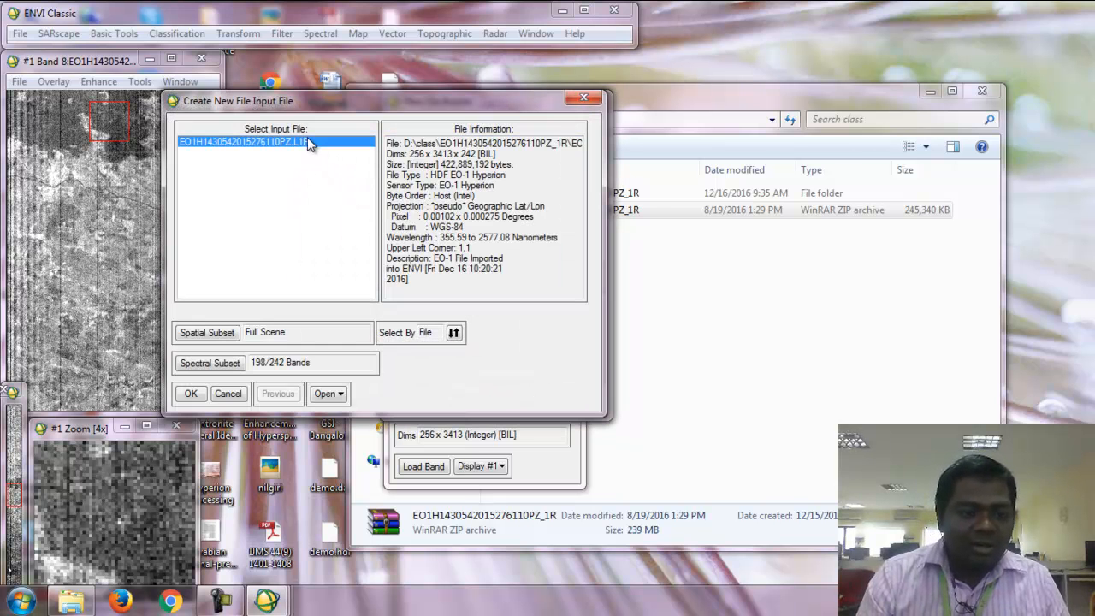
mouse_move(171, 346)
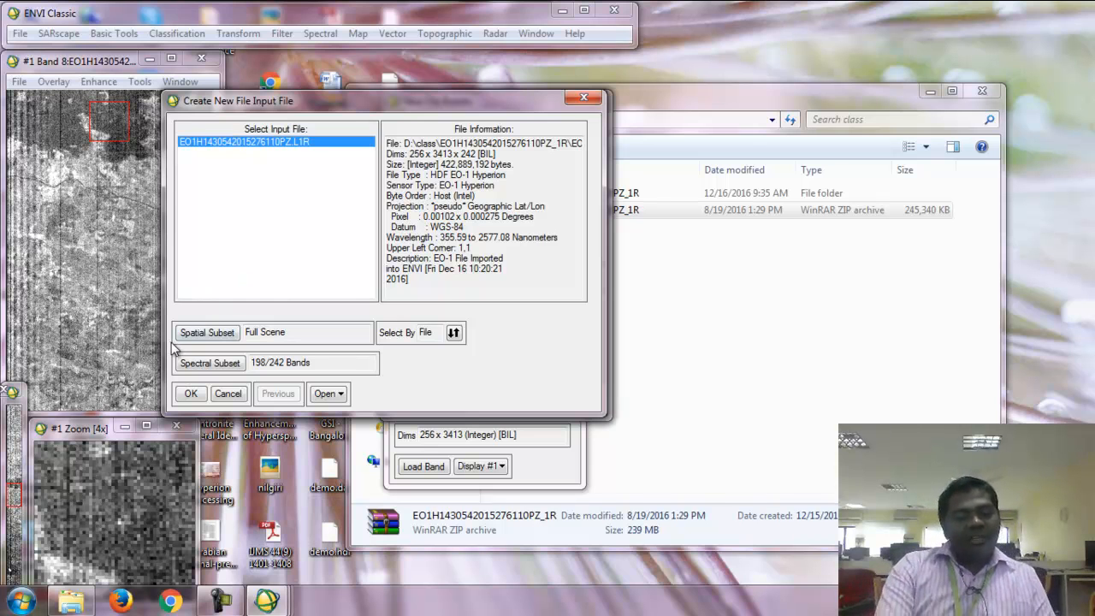
mouse_move(195, 349)
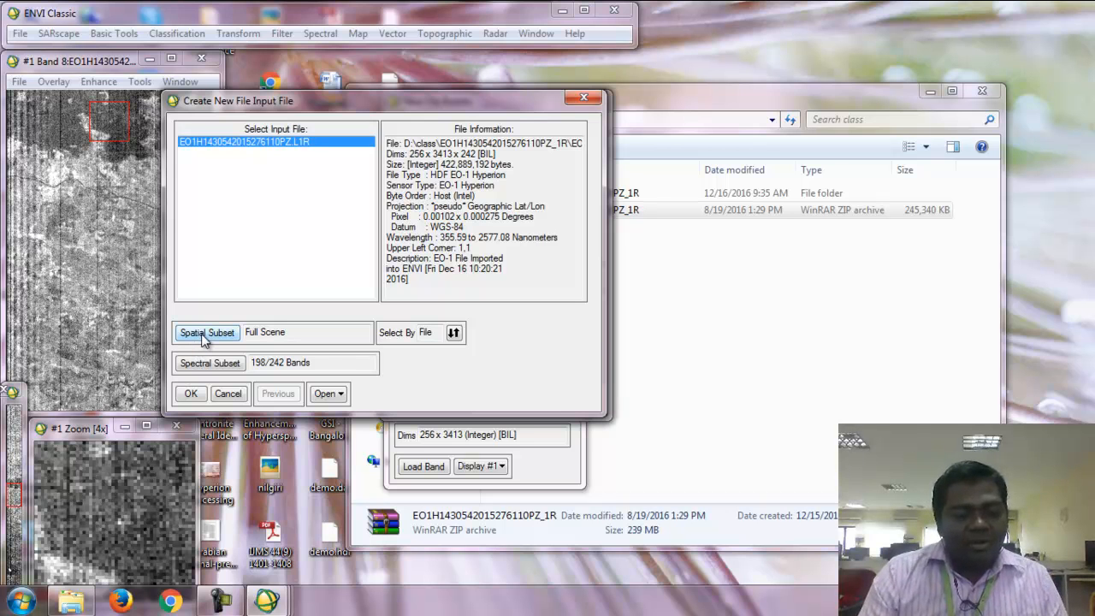
left_click(207, 332)
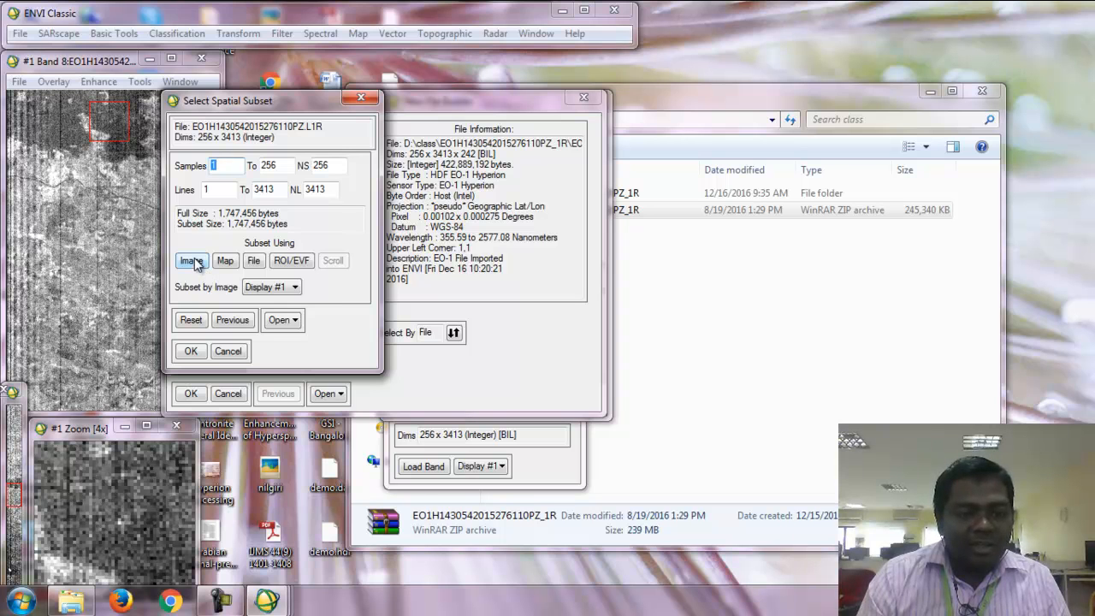
left_click(191, 260)
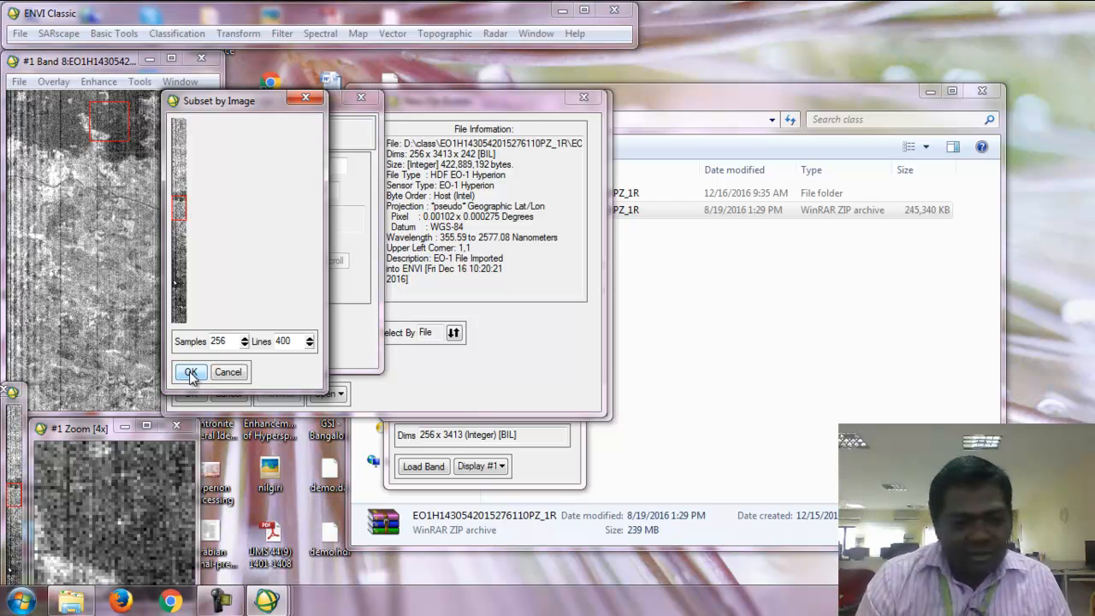
left_click(191, 371)
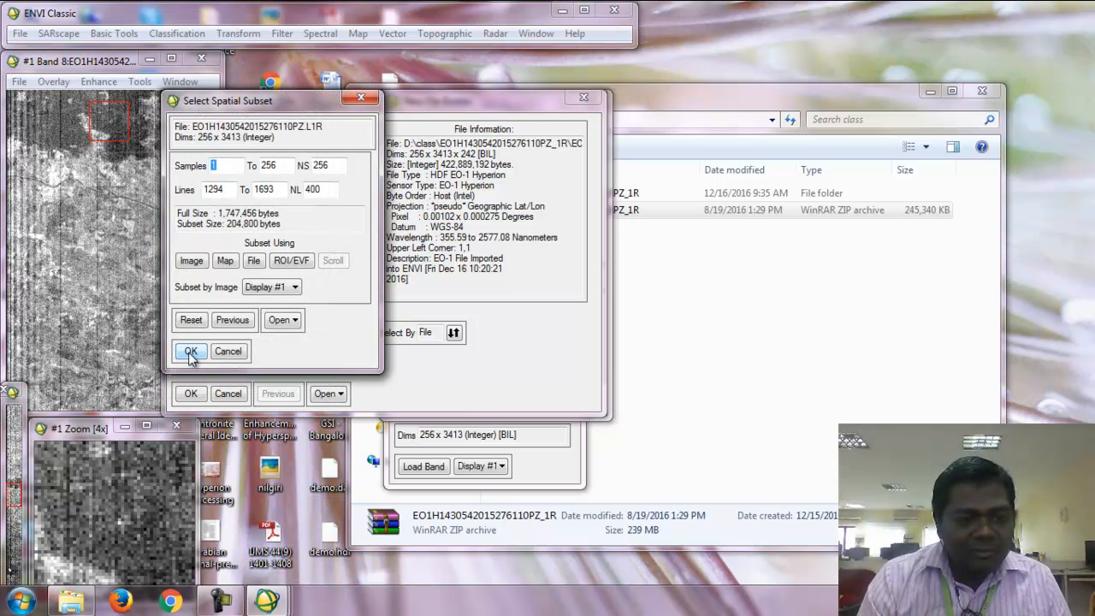
- Accept the spatial subset and apply the bad bands list so 198 of 242 bands are selected
left_click(190, 352)
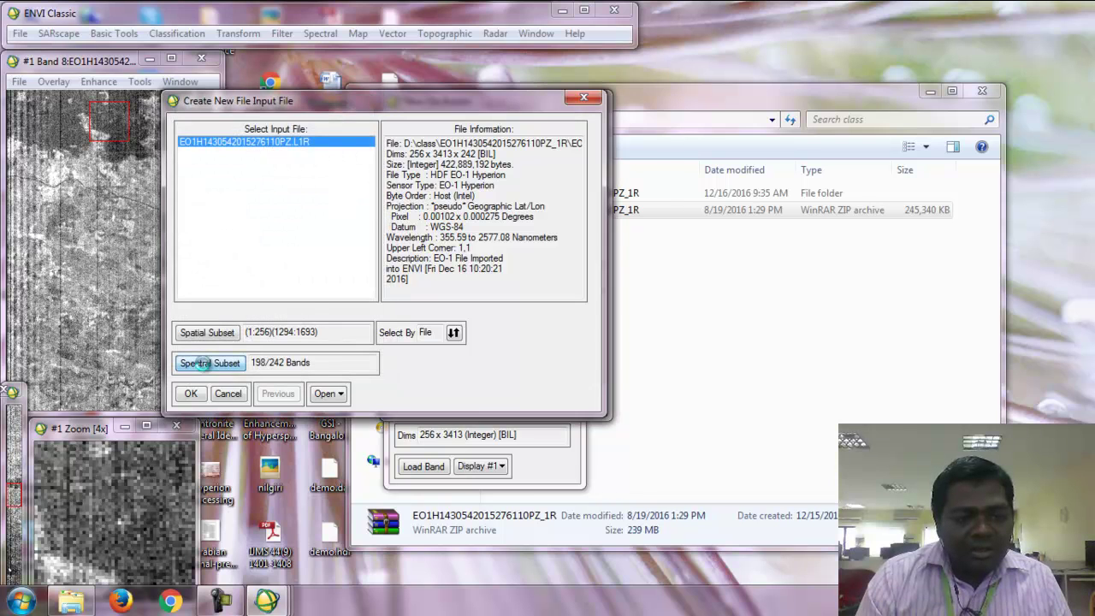
left_click(210, 363)
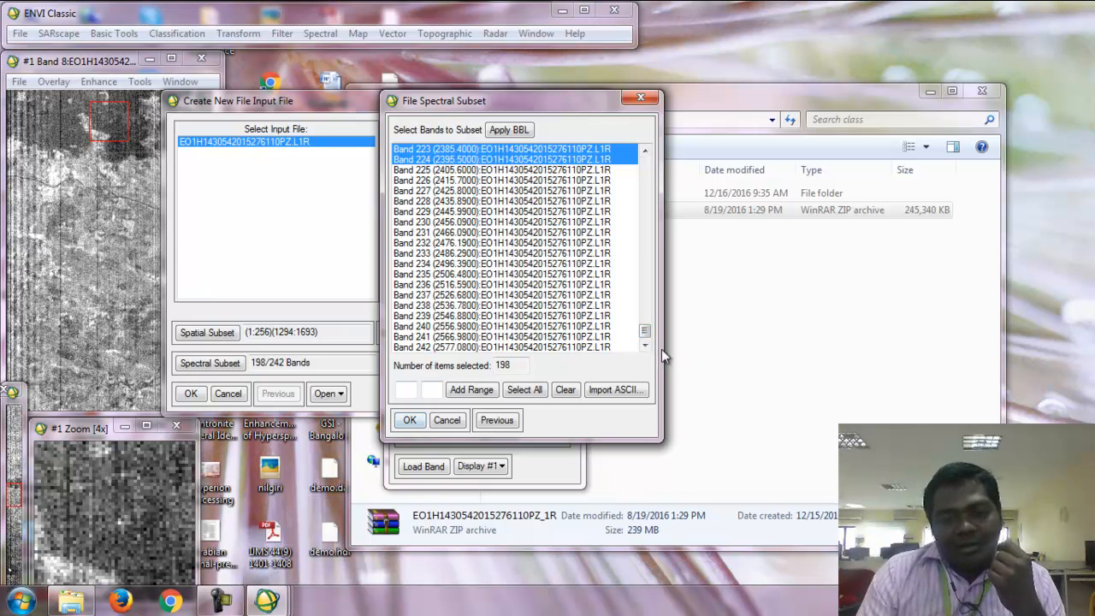
scroll("up", 3)
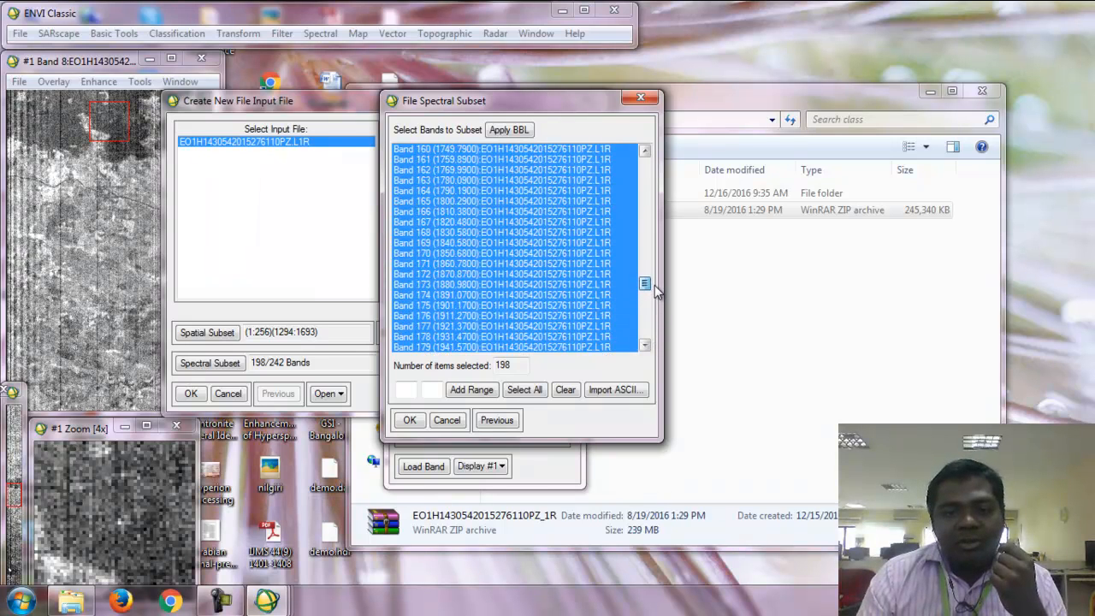
scroll("up", 3)
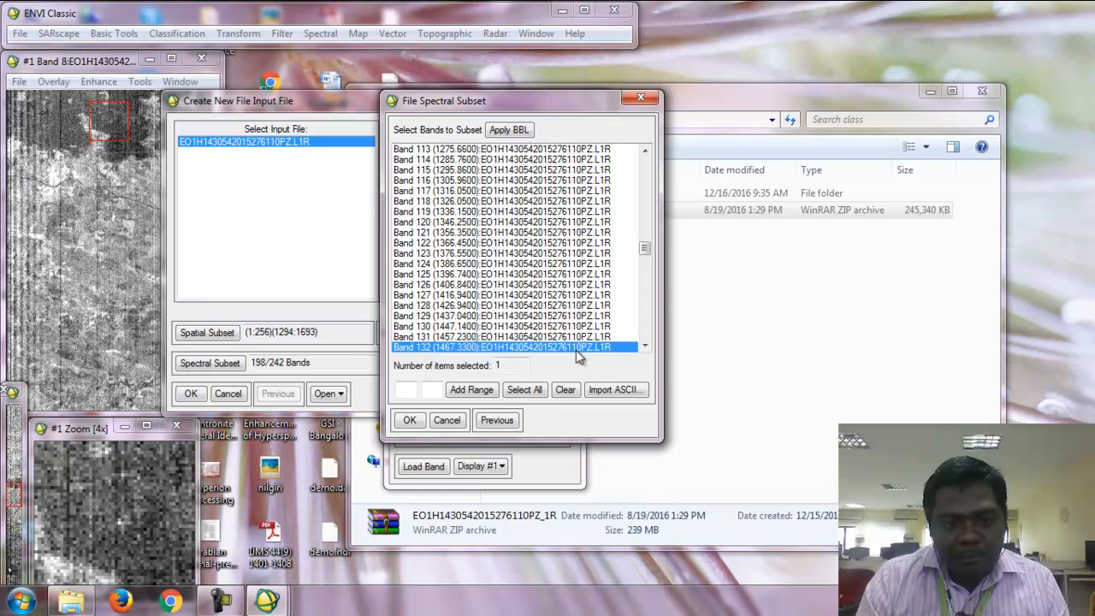
mouse_move(554, 380)
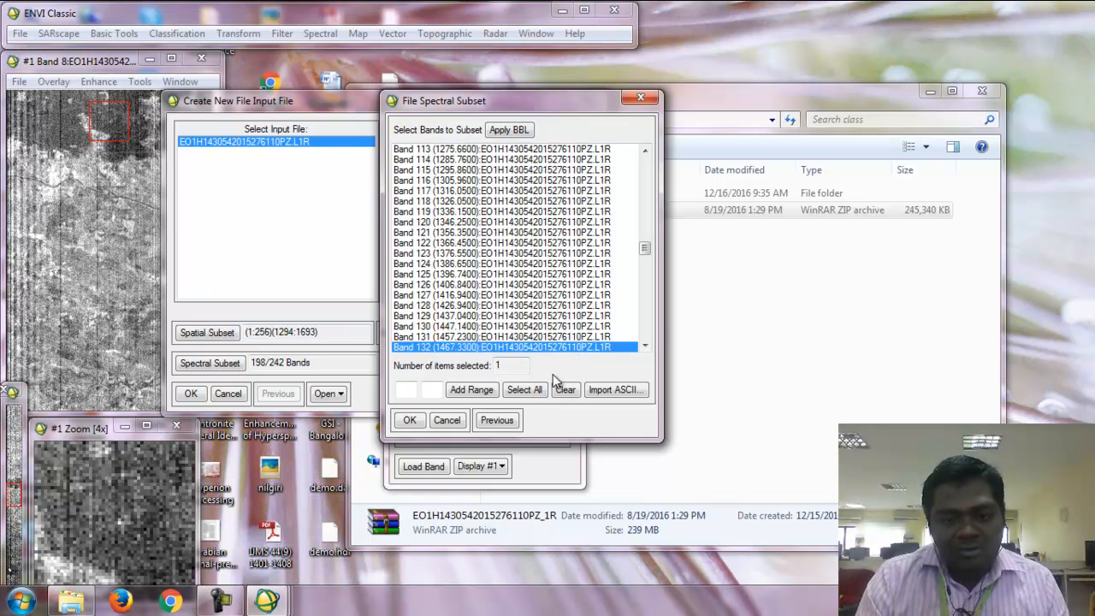
left_click(525, 389)
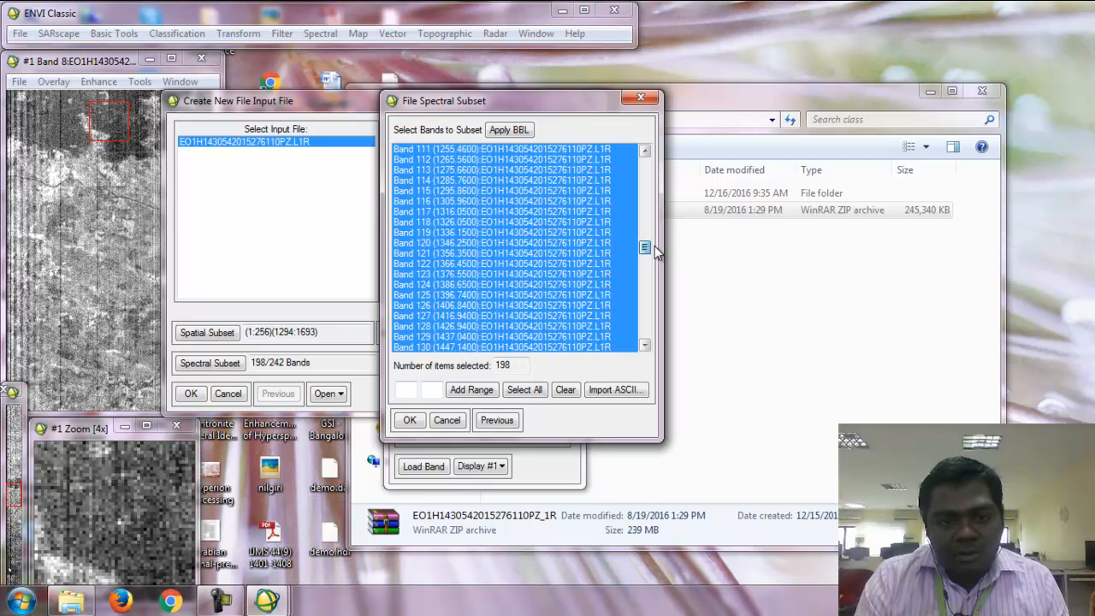
- Deselect water-vapour absorption bands 120–130 and 165 onward near 1800 nm
left_click(500, 243)
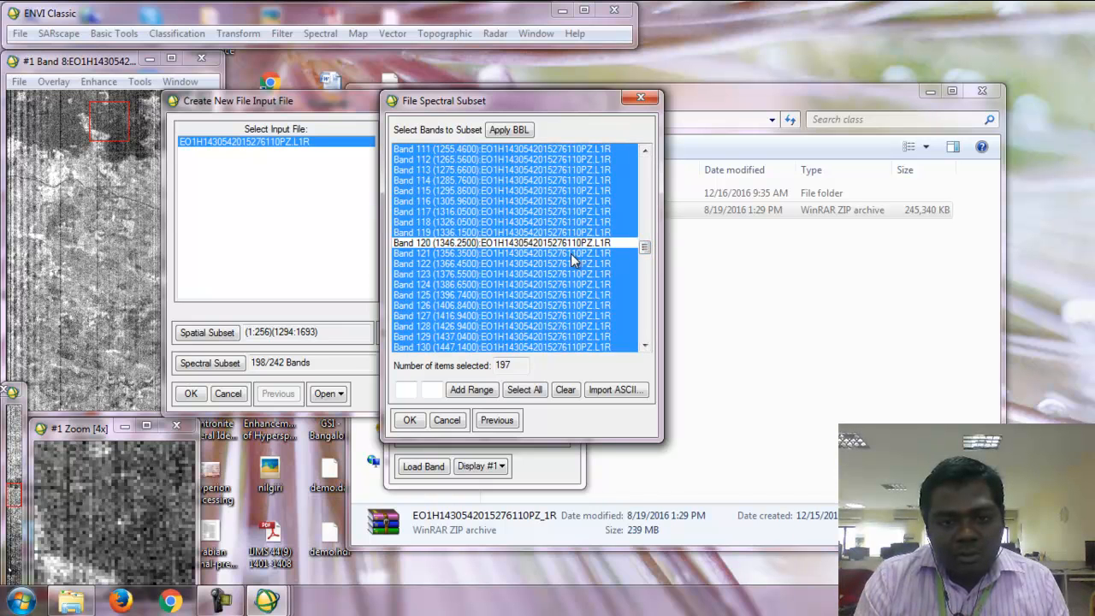
left_click(513, 253)
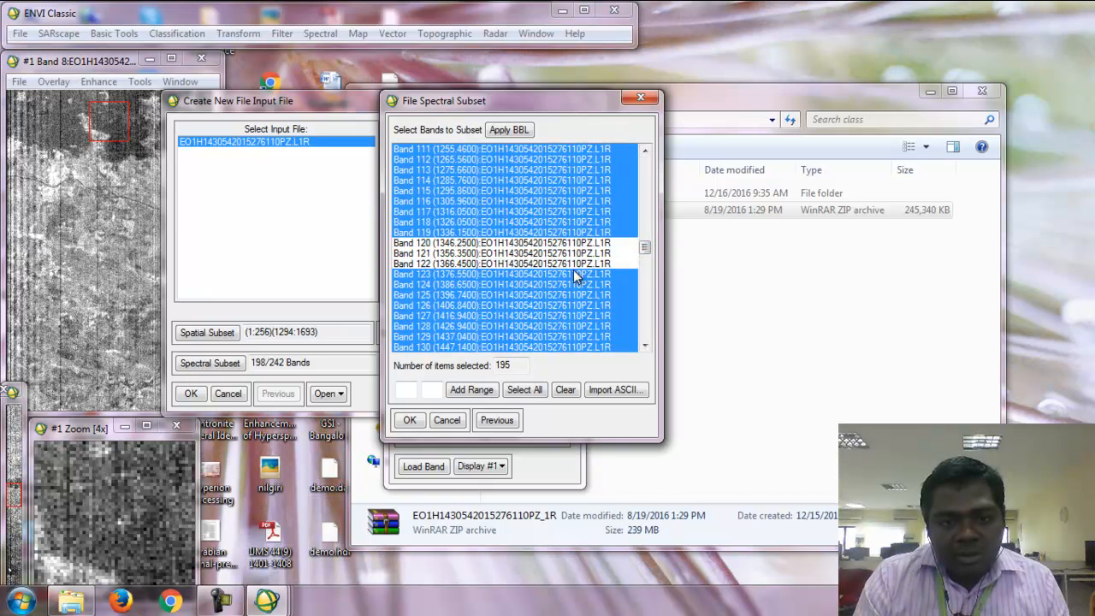
left_click(500, 284)
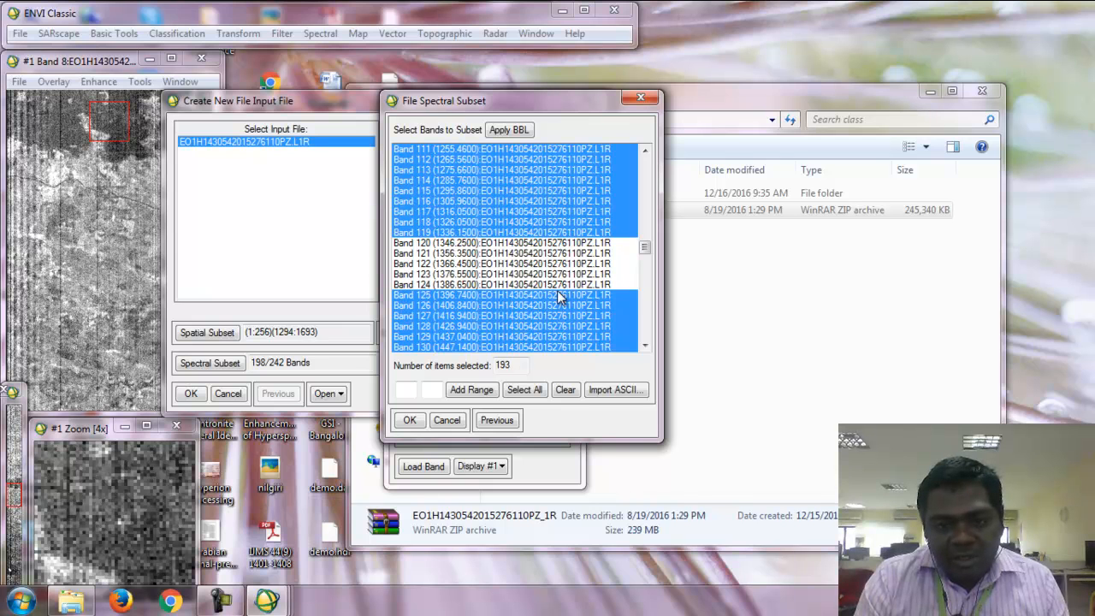
left_click(488, 294)
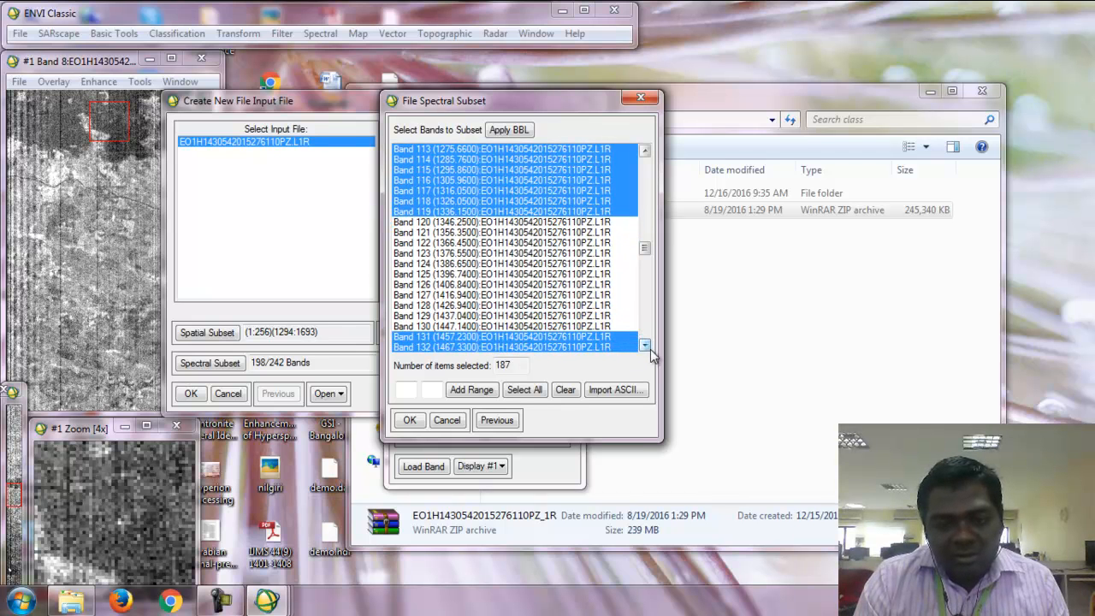
left_click(505, 349)
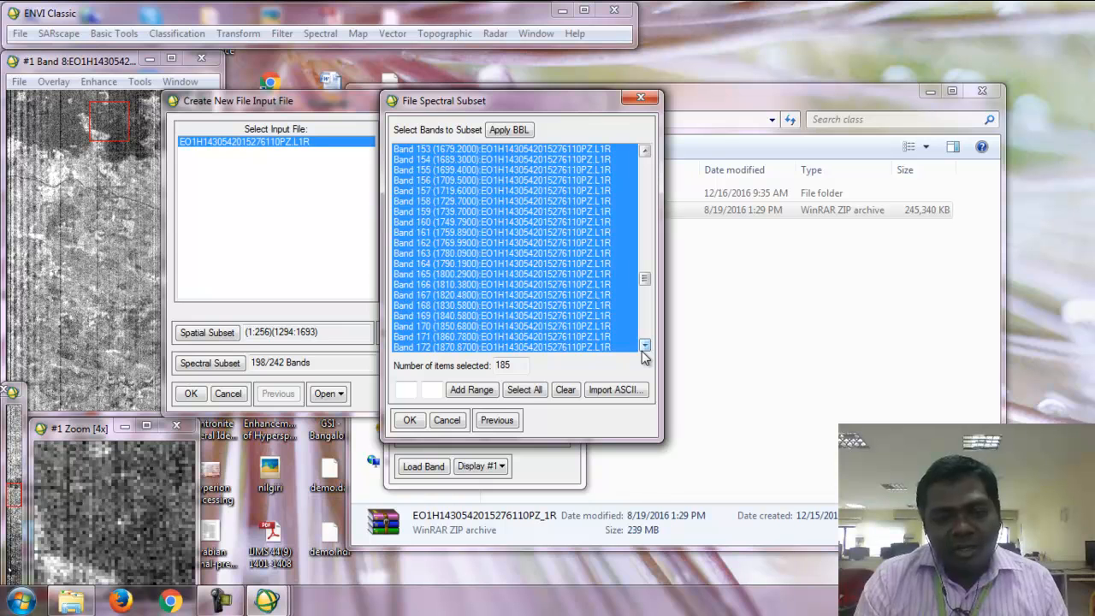
left_click(504, 274)
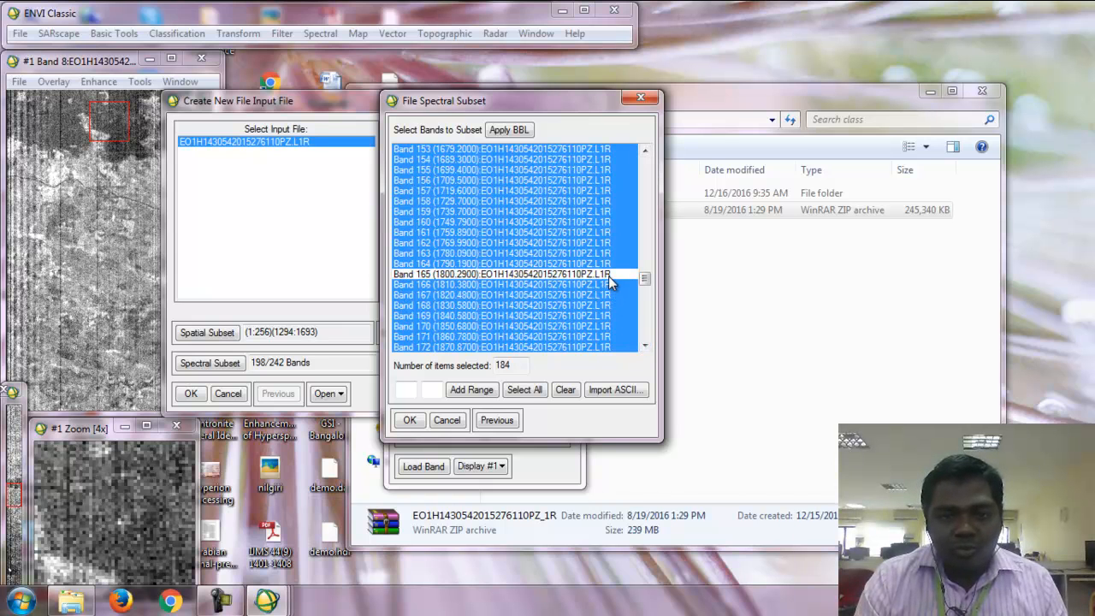
left_click(504, 285)
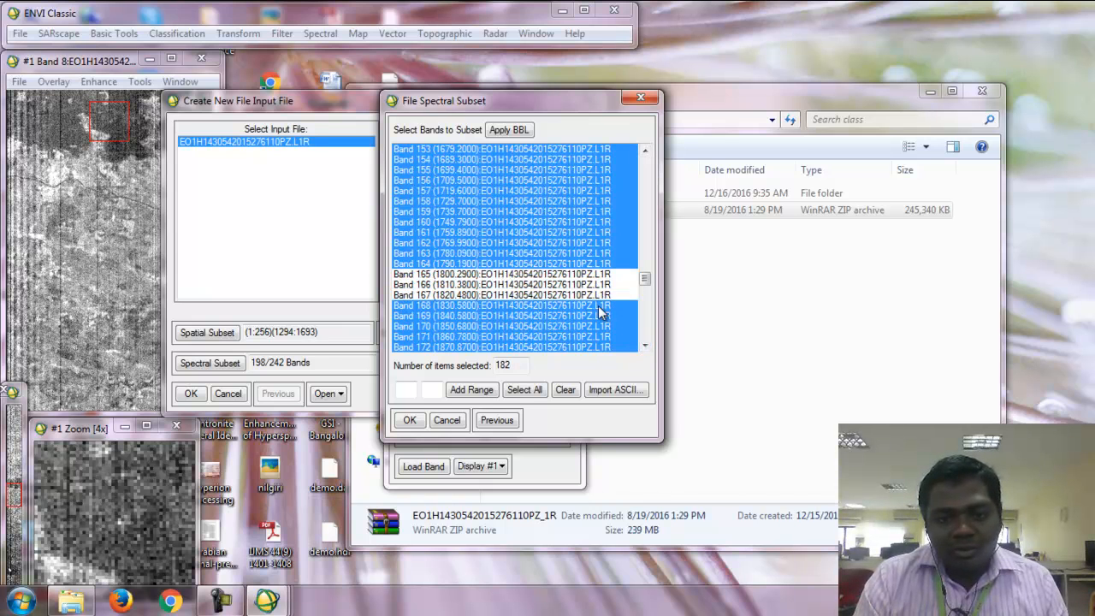
left_click(513, 316)
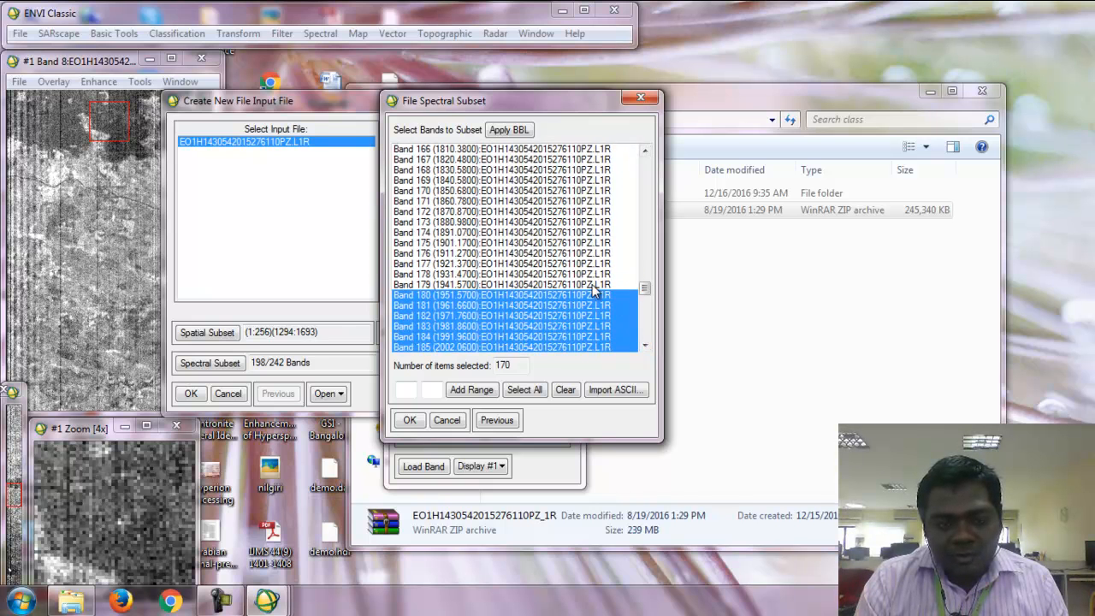
- Deselect the last water-vapour band and Band 224, confirming a 163-band spectral subset
left_click(513, 300)
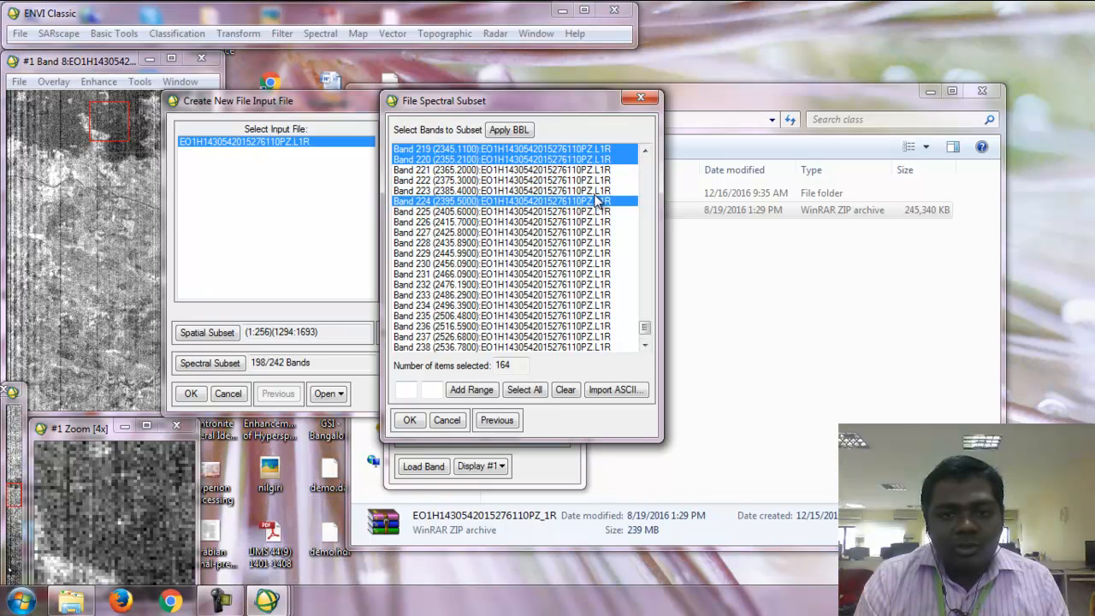
left_click(501, 201)
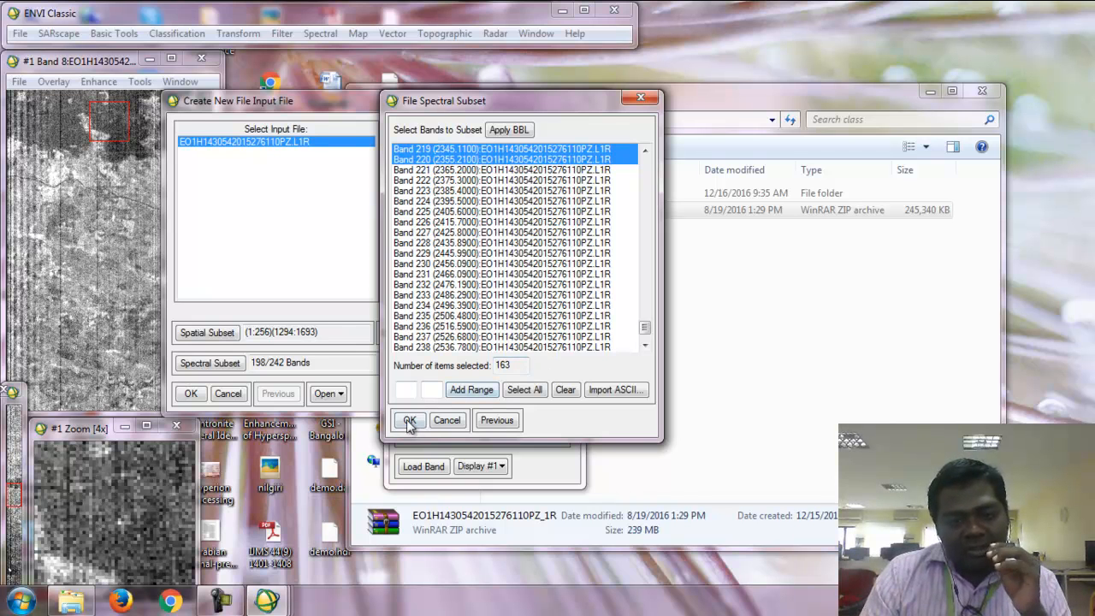
left_click(409, 420)
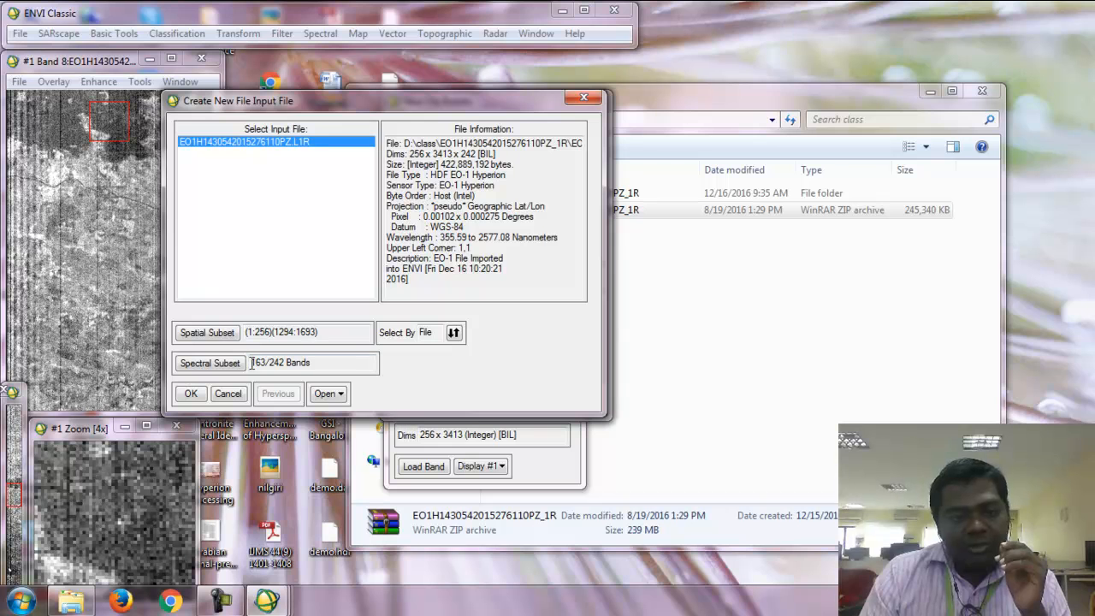
- Accept the input file and create a new 'output' folder under D:\class for the result
left_click(190, 393)
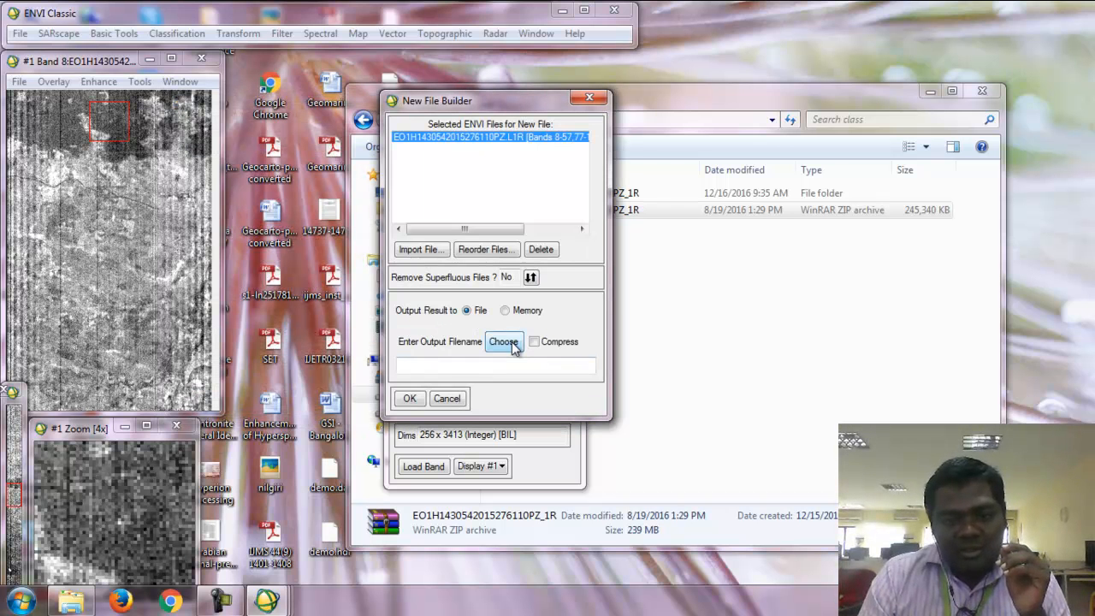
left_click(503, 341)
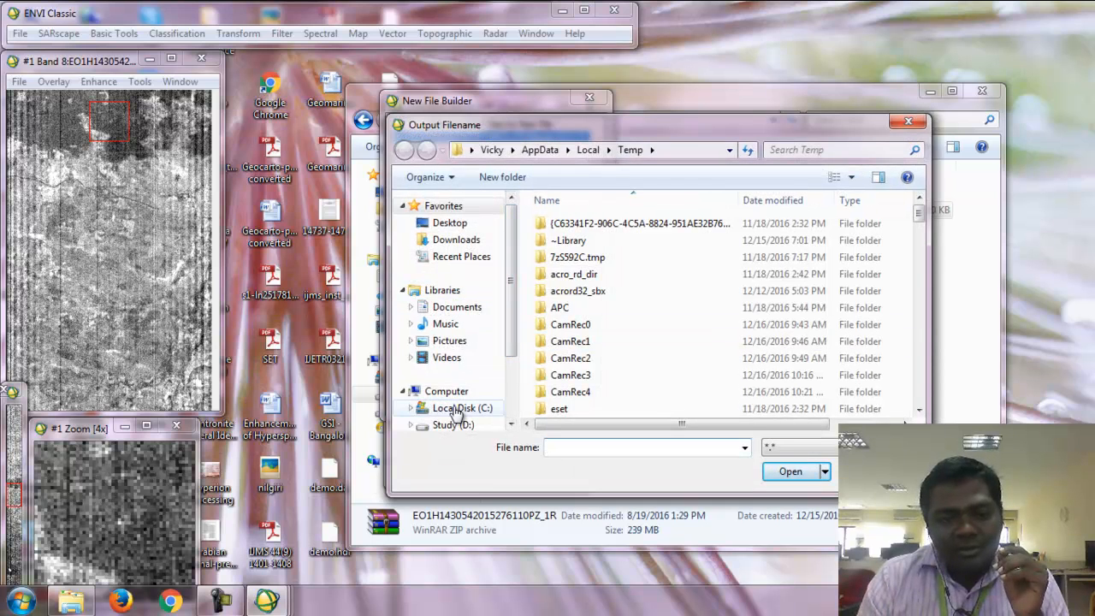
left_click(453, 407)
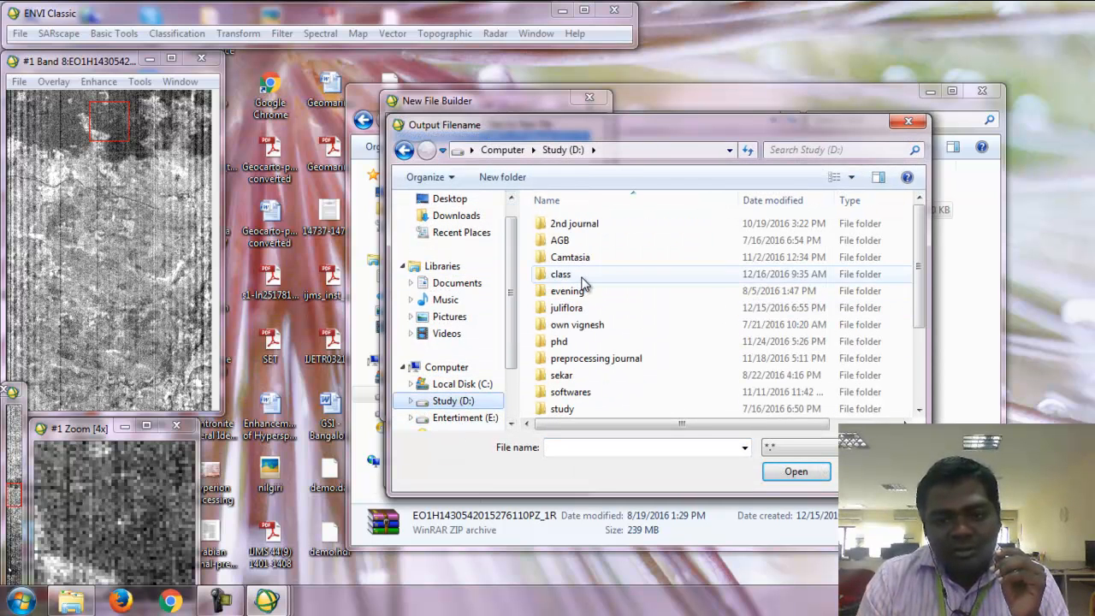
double_click(561, 274)
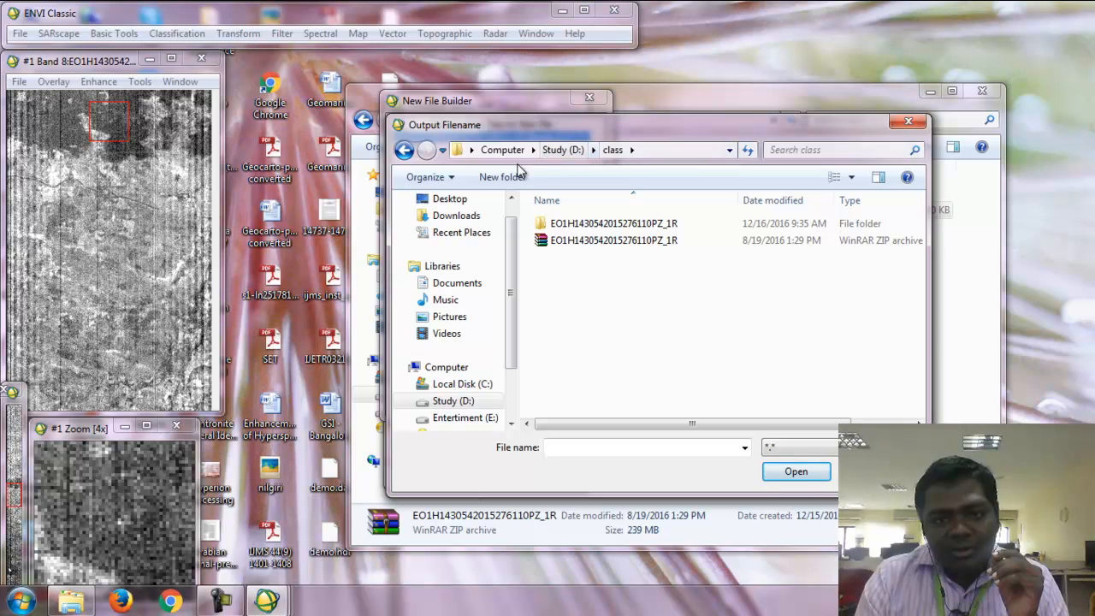
left_click(502, 177)
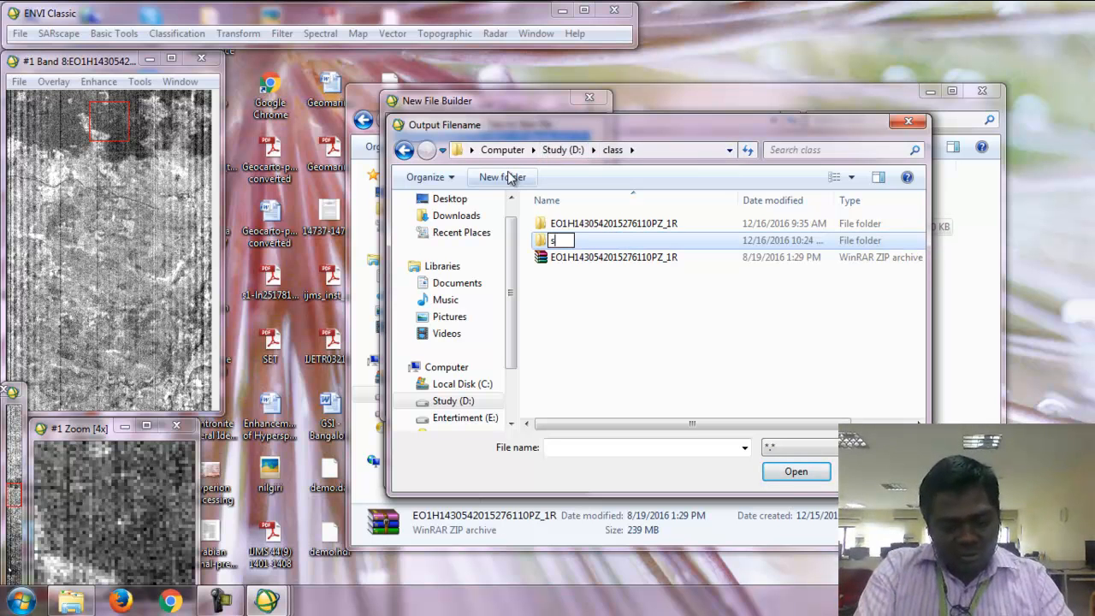
type("ubs")
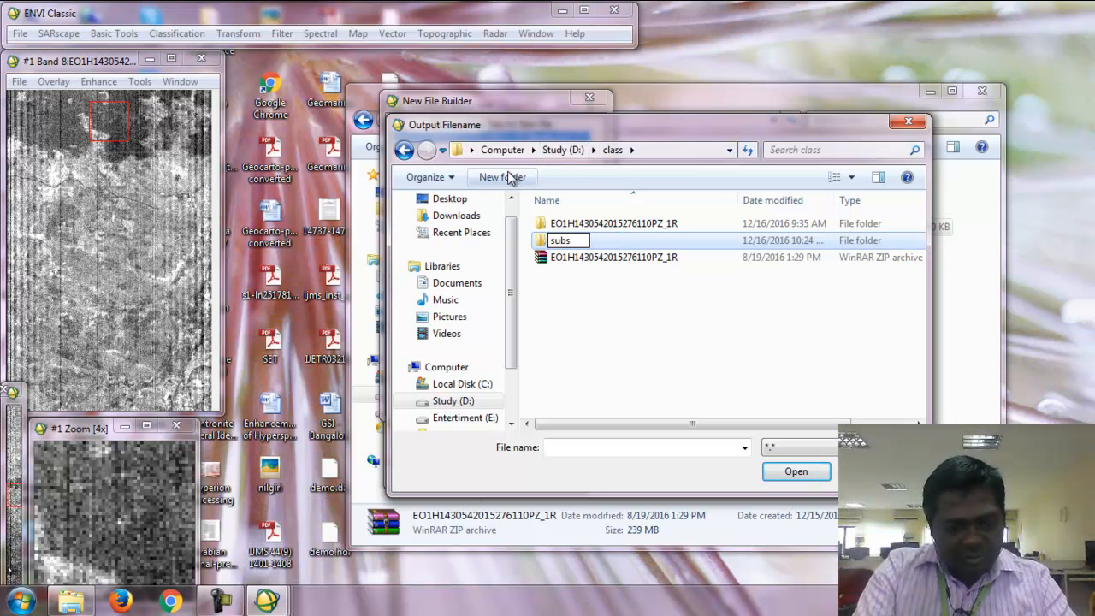
type("c")
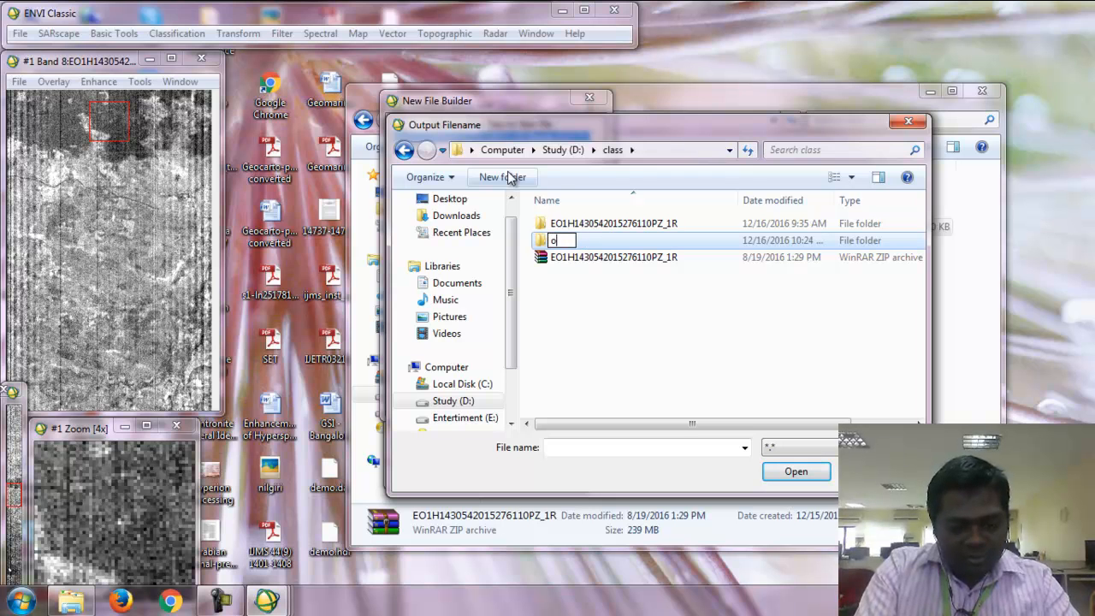
type("utp")
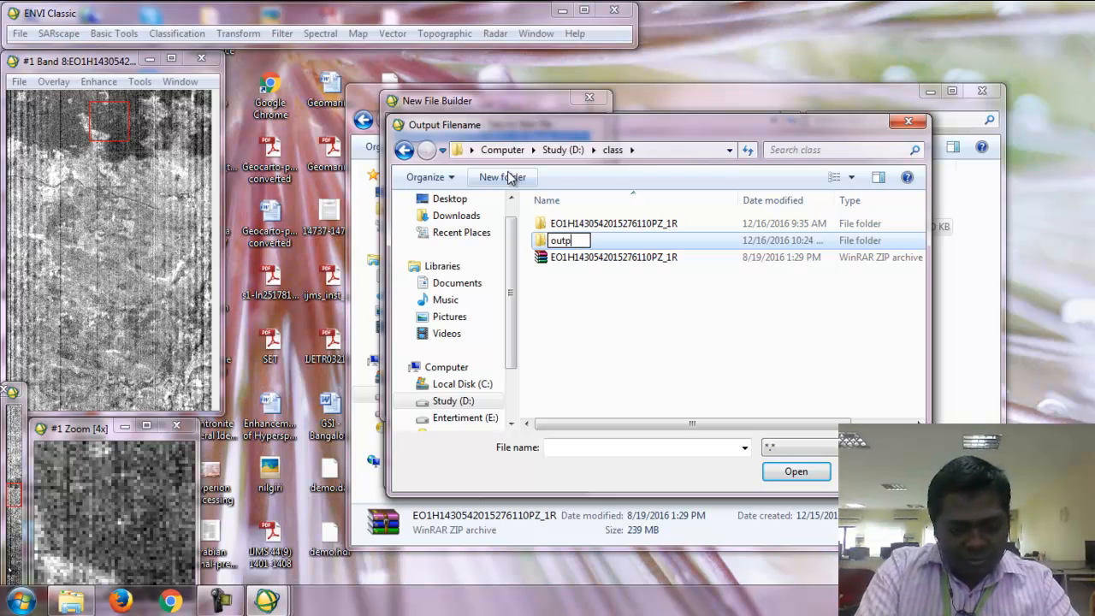
double_click(599, 240)
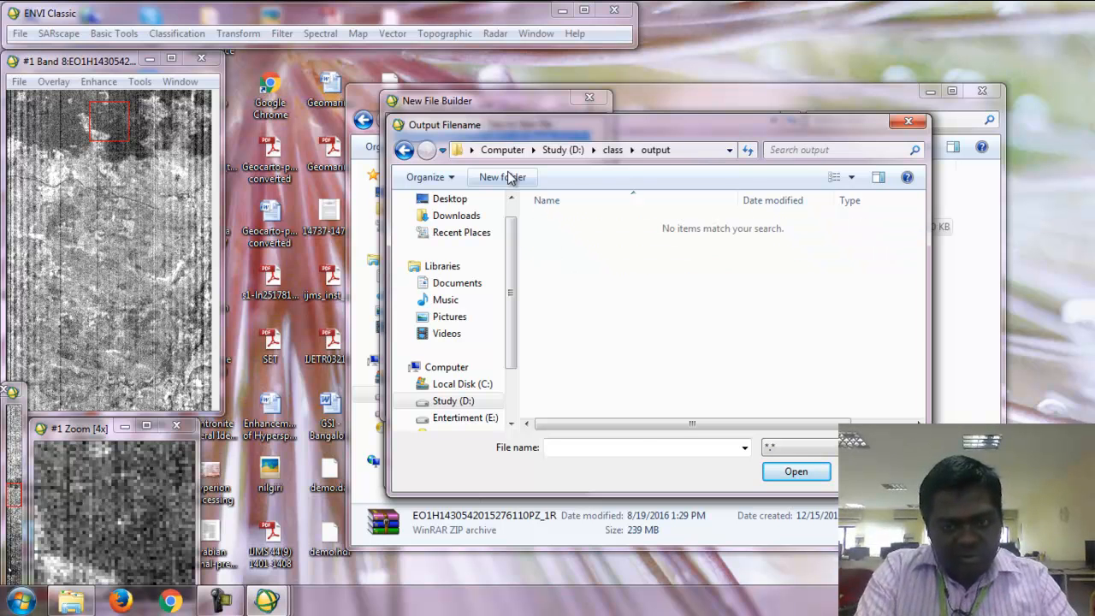
- Name the output file 'subset' inside the output folder
left_click(642, 447)
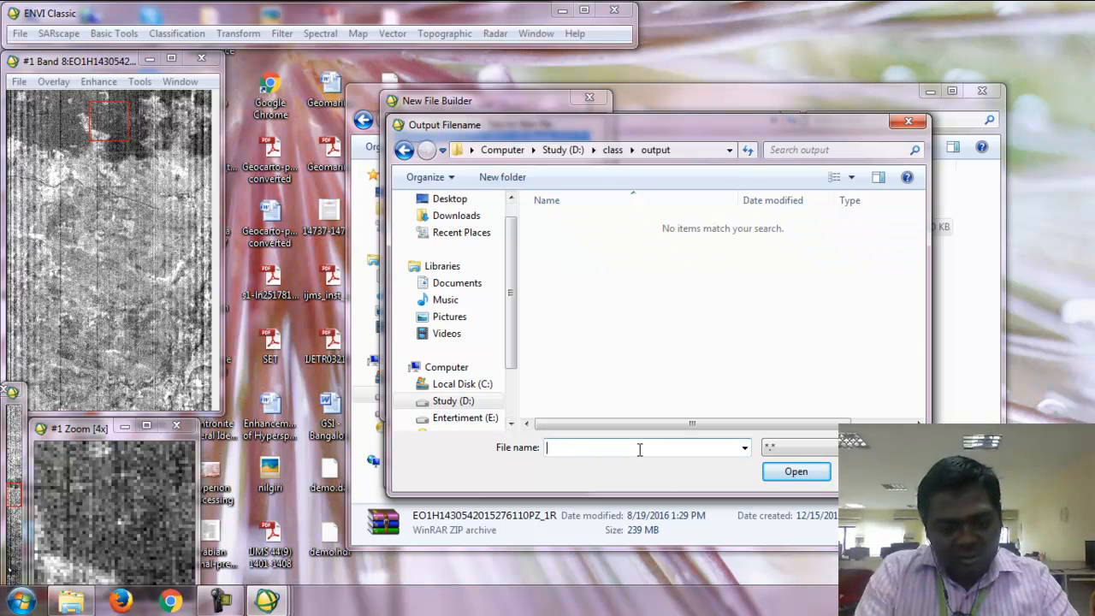
type("subset")
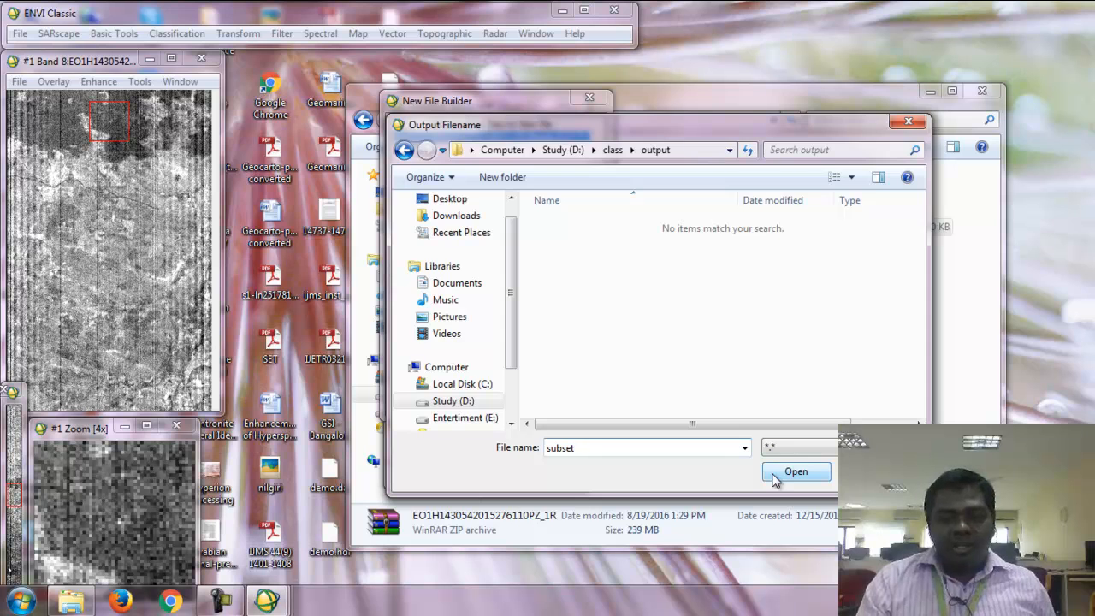
left_click(795, 471)
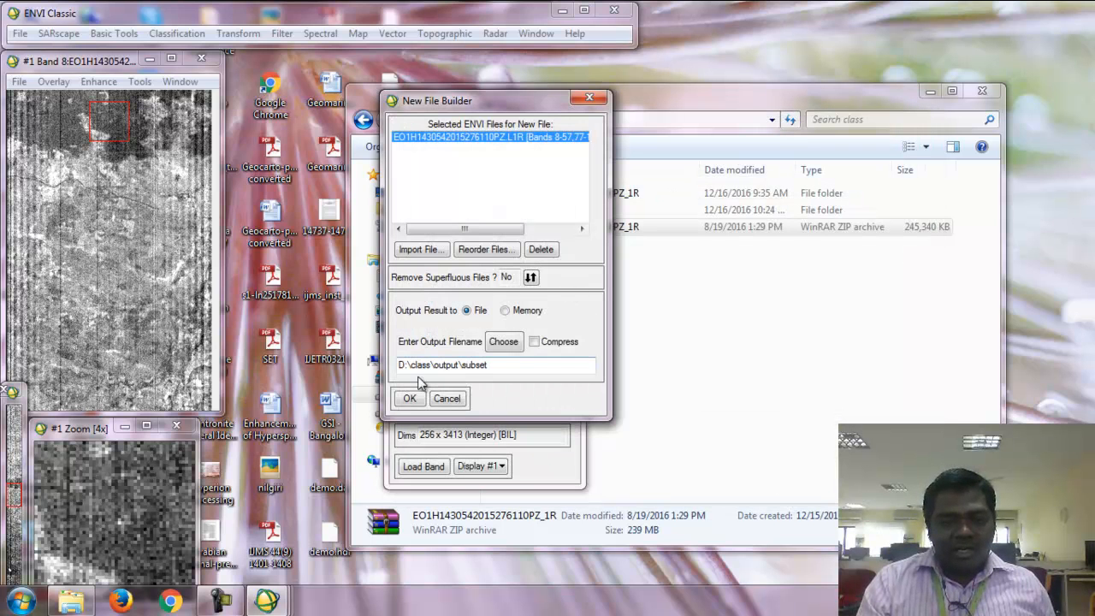
- Build the subset file and display its Band 1 in grayscale and bands 22, 13, 4 as true colour
left_click(409, 398)
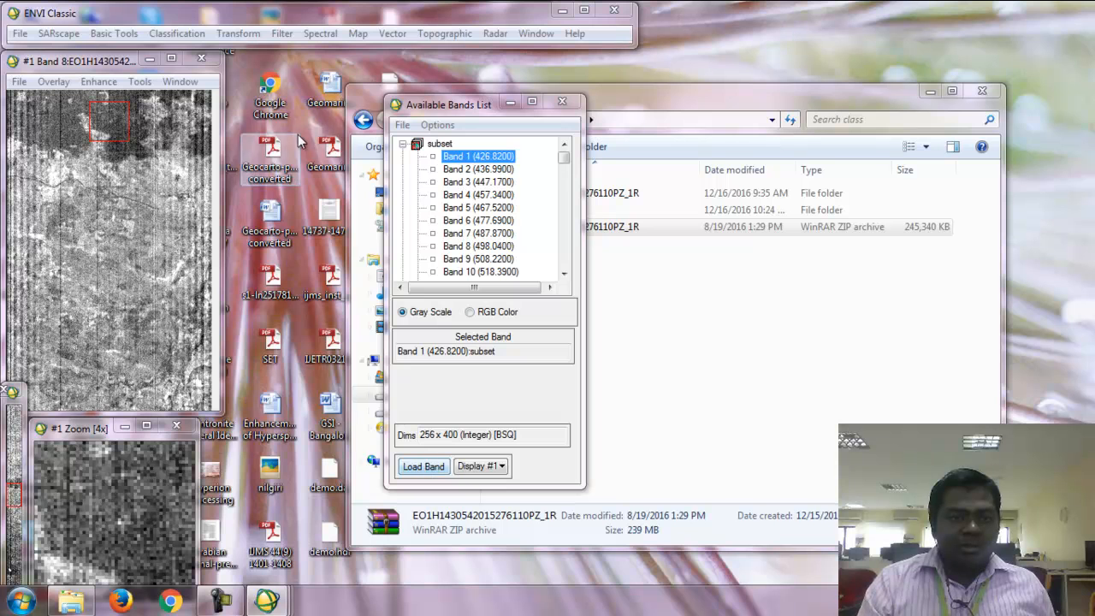
left_click(422, 467)
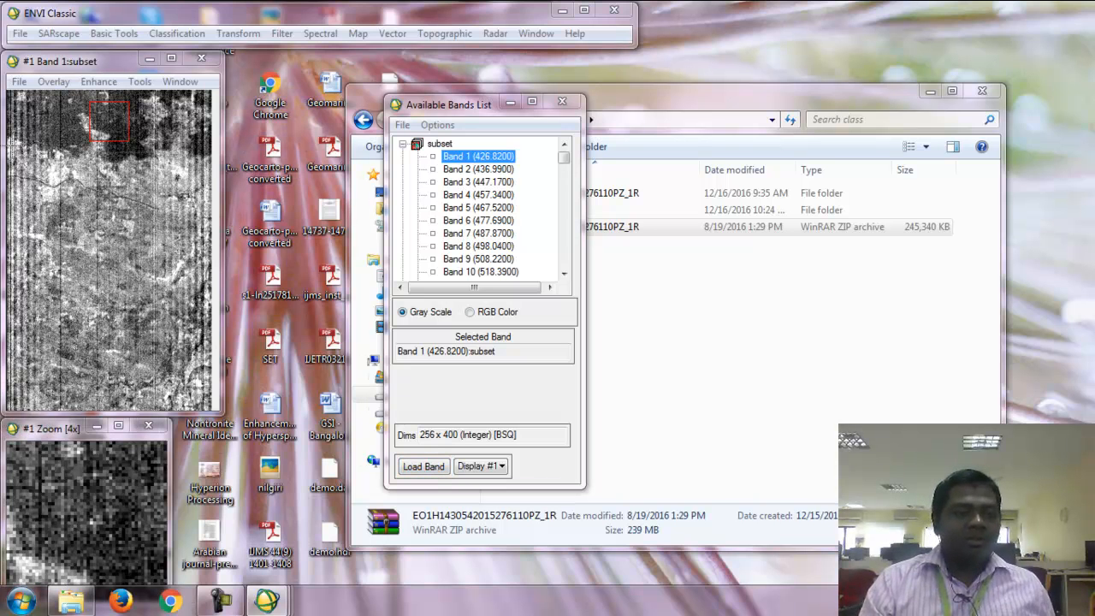
left_click(439, 143)
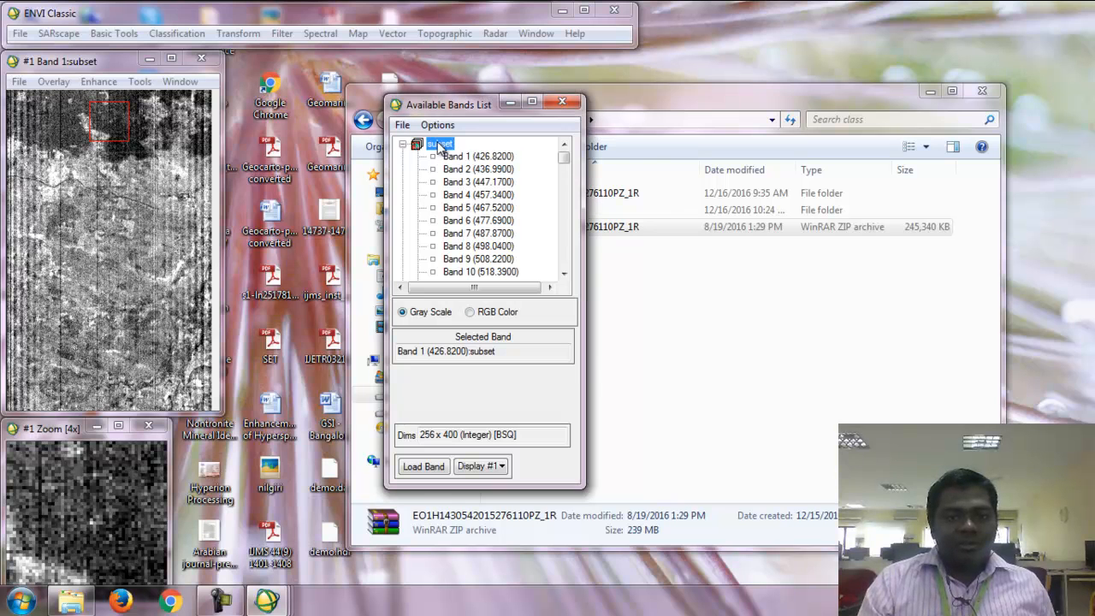
right_click(441, 143)
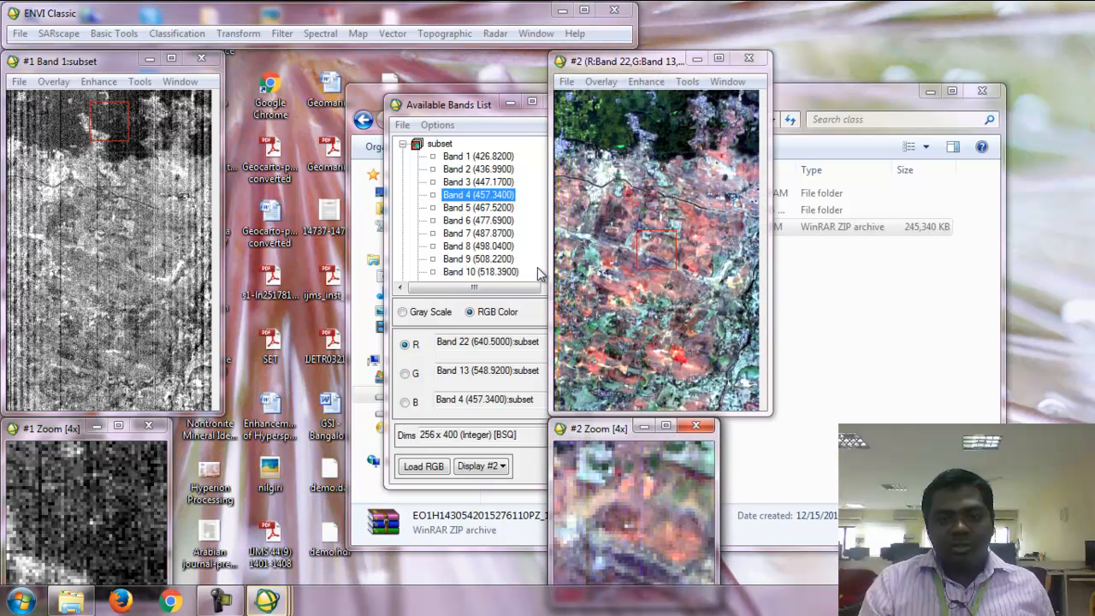
mouse_move(620, 167)
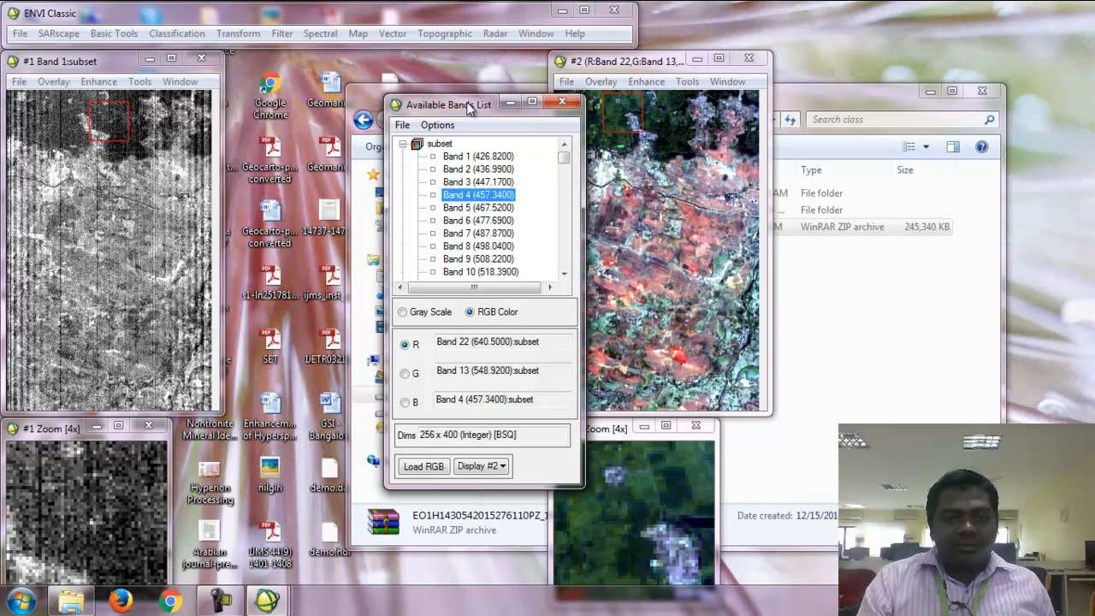
left_click_drag(484, 103, 436, 103)
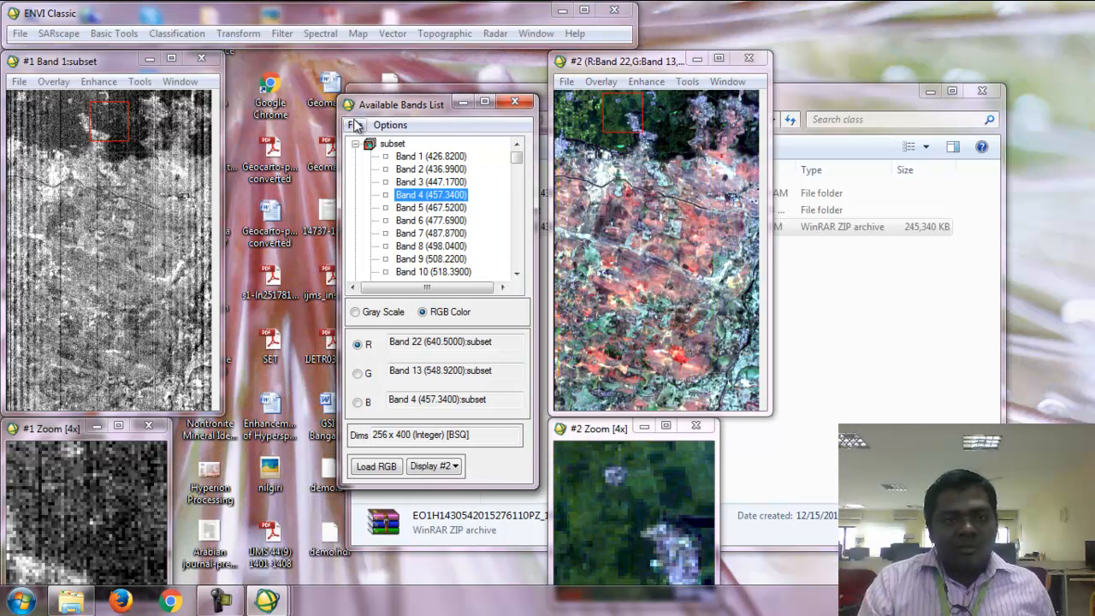